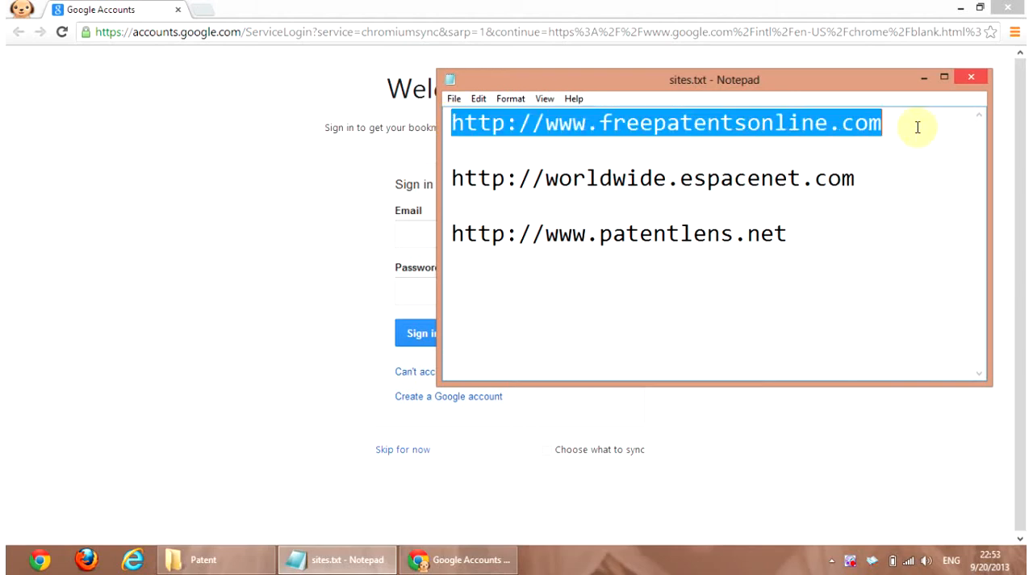
mouse_move(208, 9)
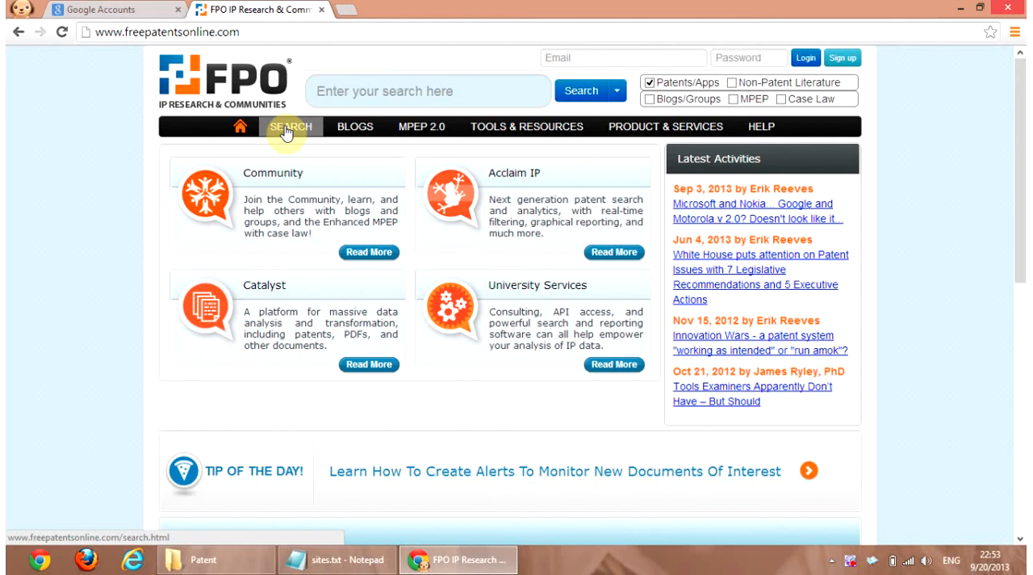
- On the search page, include US Patent Applications, EP documents and WIPO (PCT) alongside US Patents
left_click(289, 126)
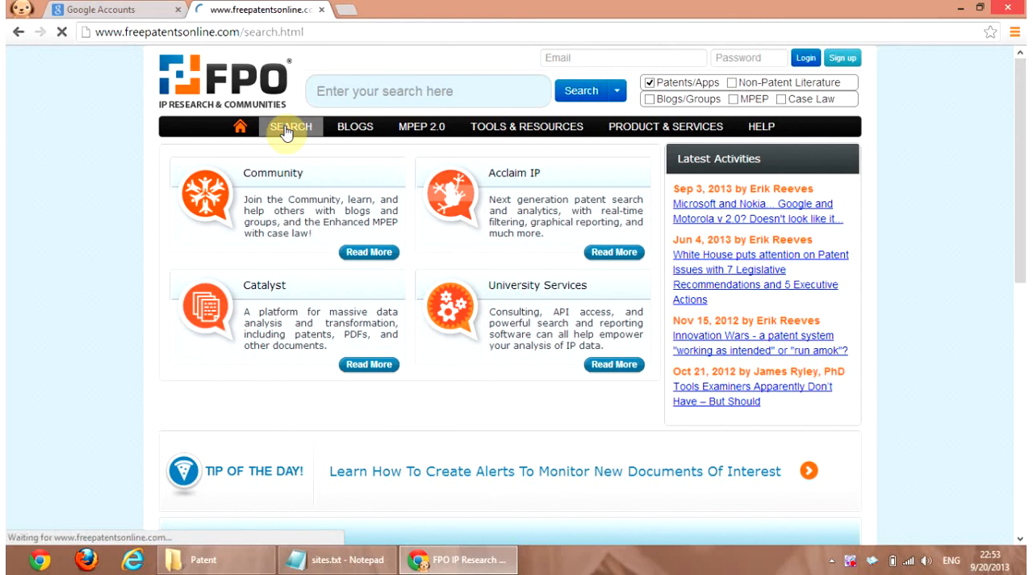
left_click(291, 125)
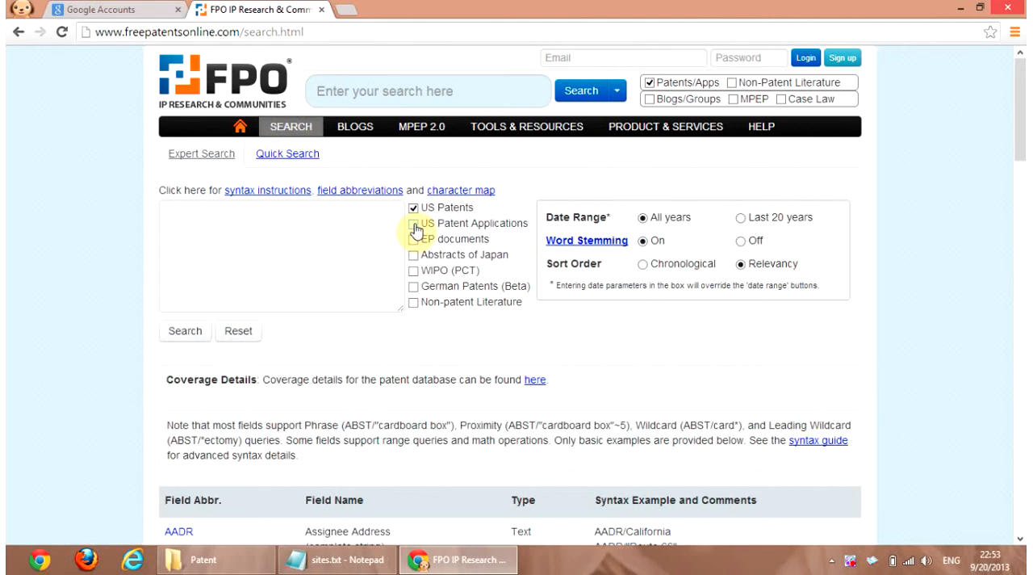
mouse_move(414, 233)
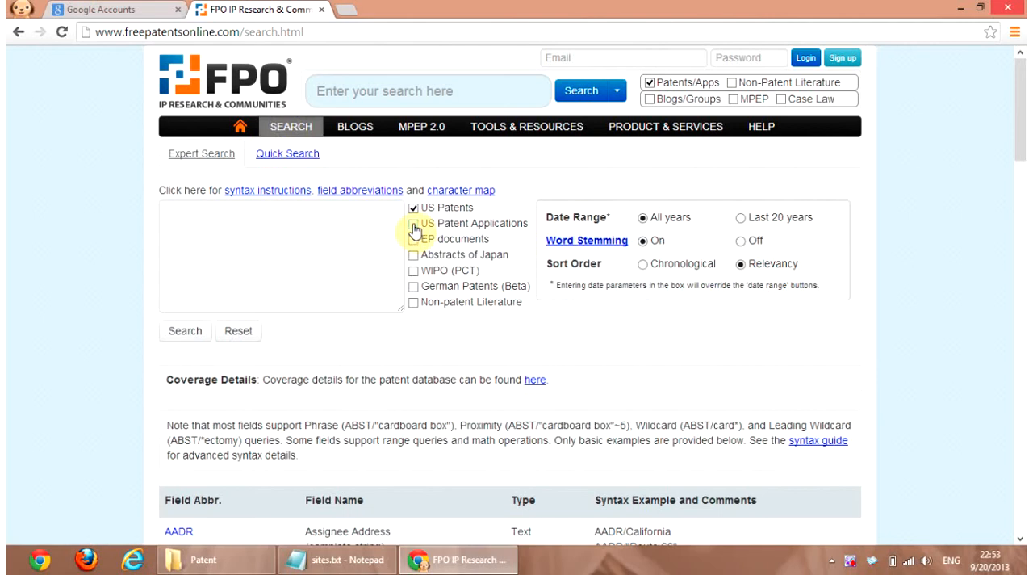
left_click(413, 223)
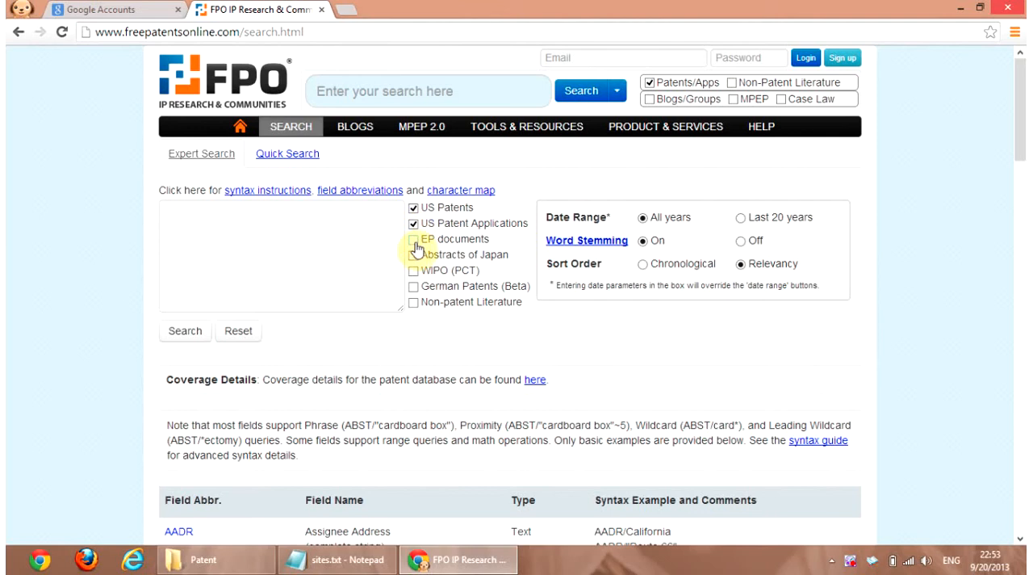
left_click(413, 239)
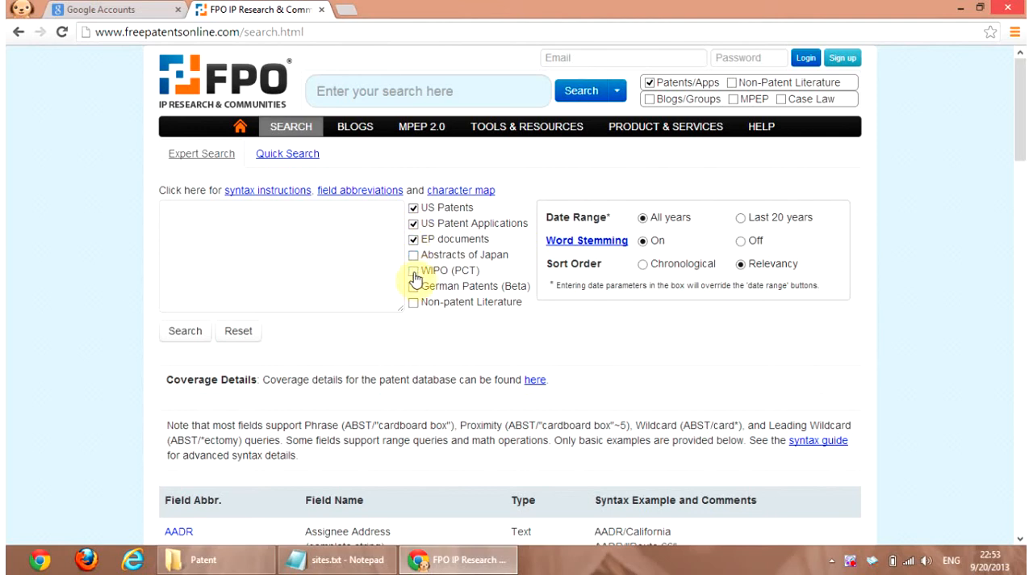
left_click(413, 271)
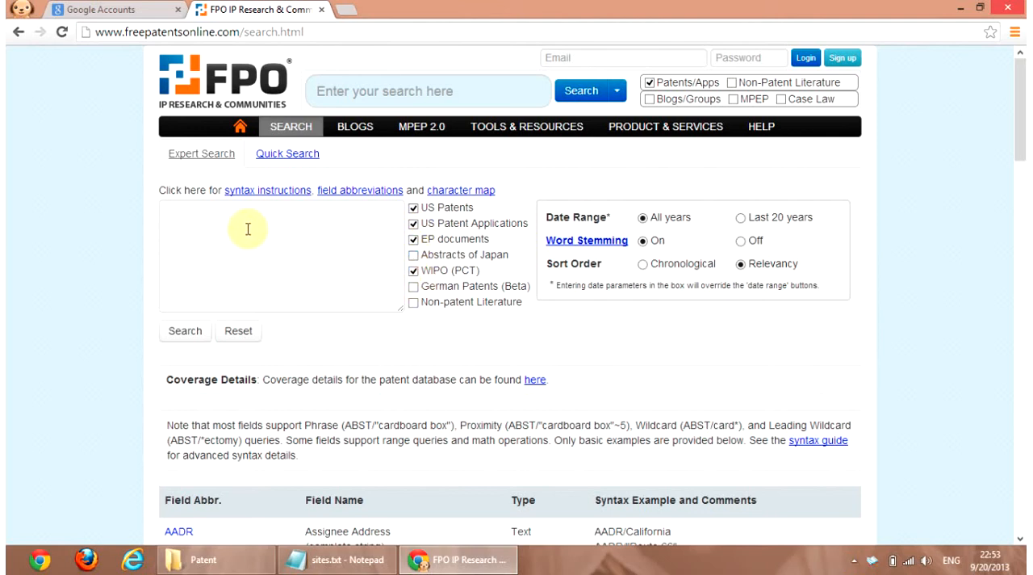
mouse_move(197, 226)
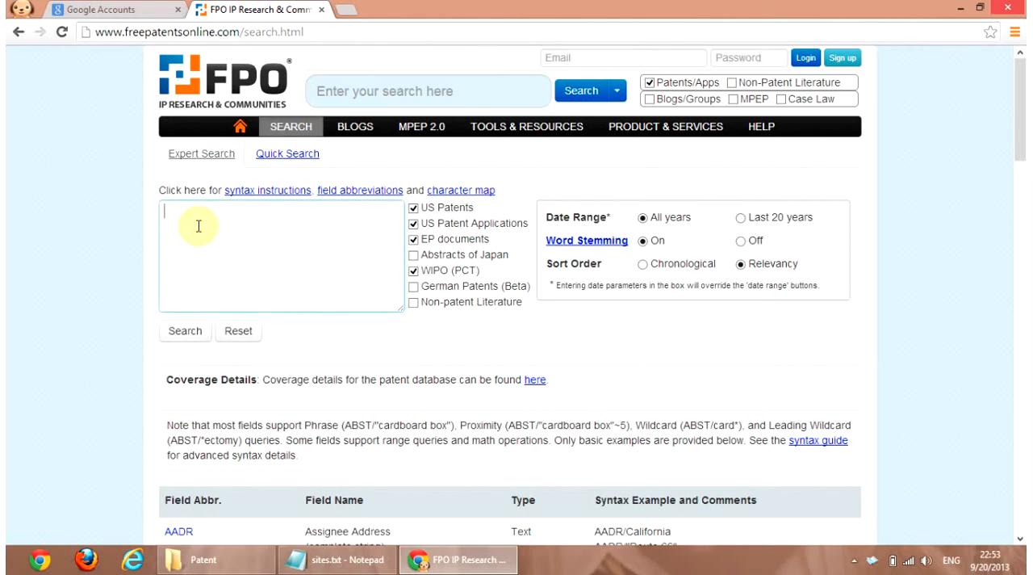
- Enter the first query terms ABST/patient AND ABST/database in the query box
type("B")
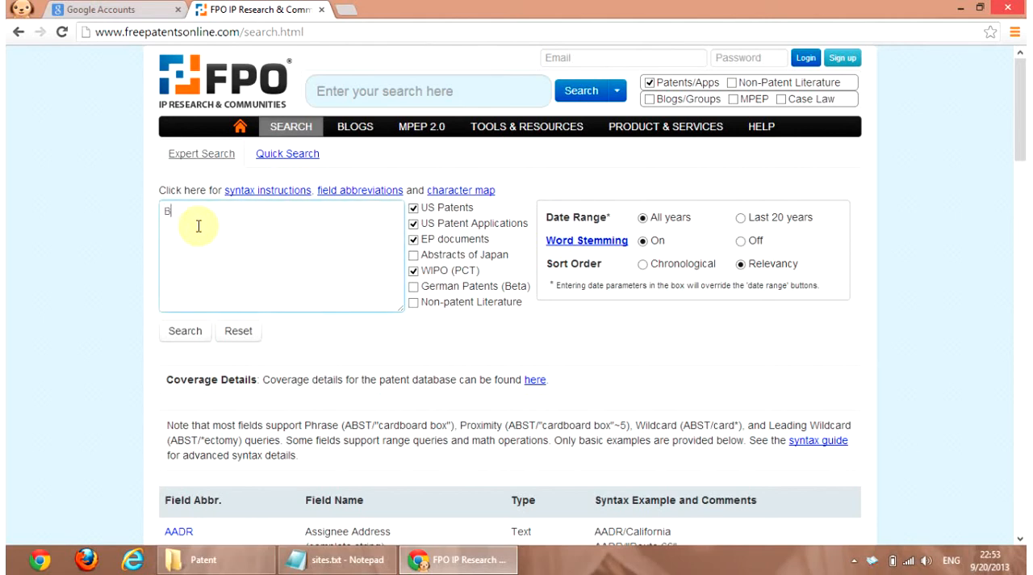
type("AB")
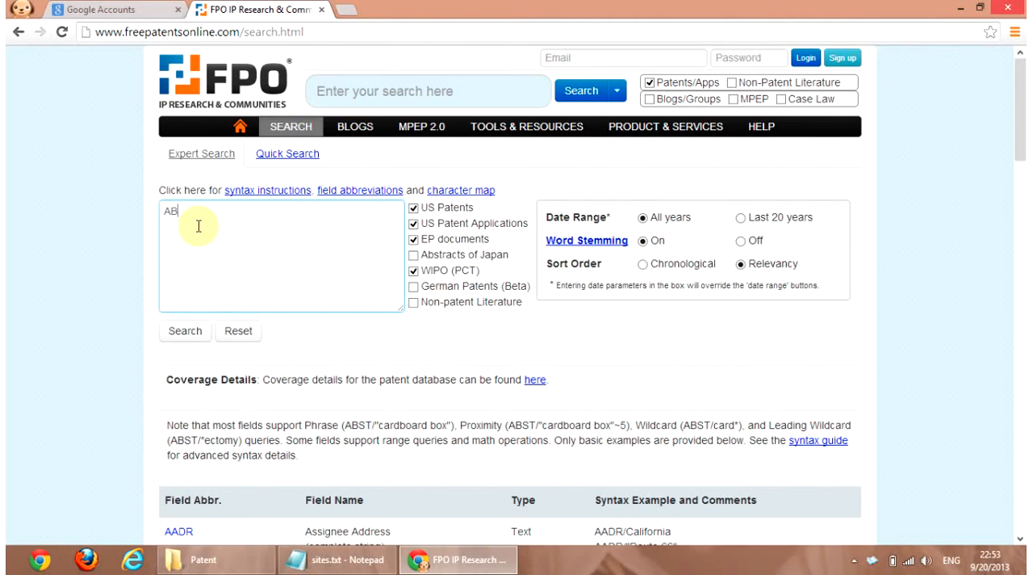
type("ST/")
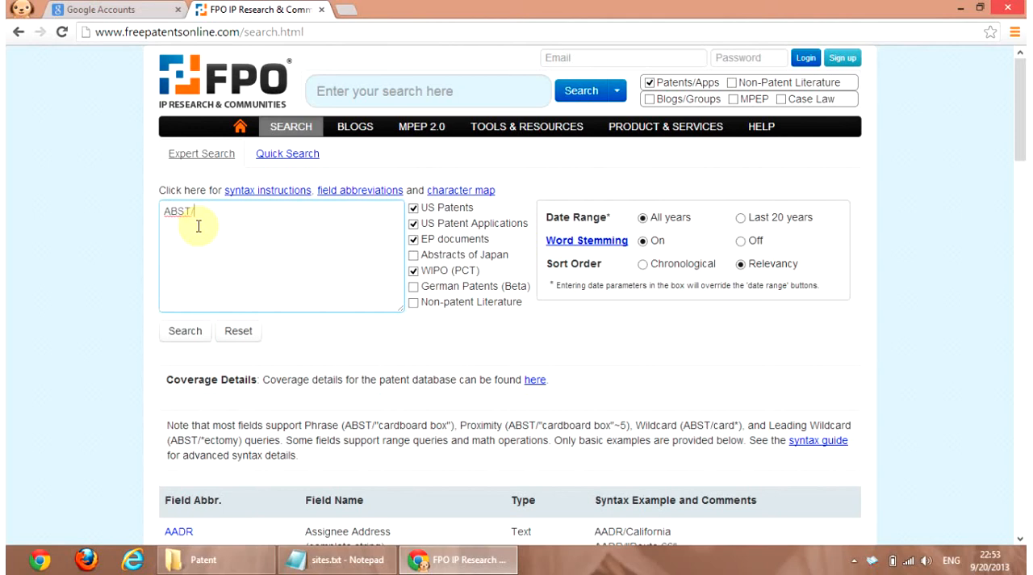
type("patien")
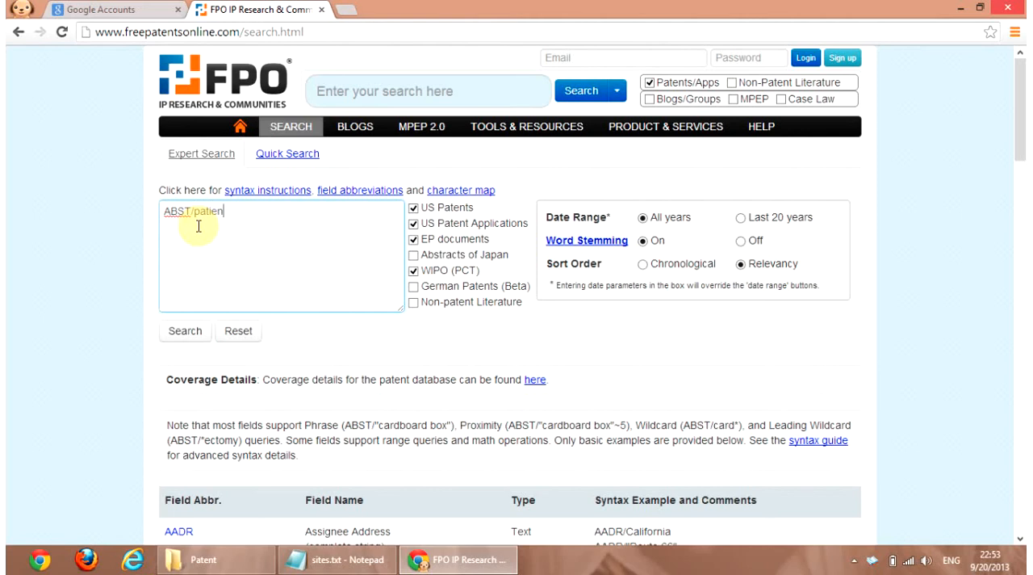
type("t")
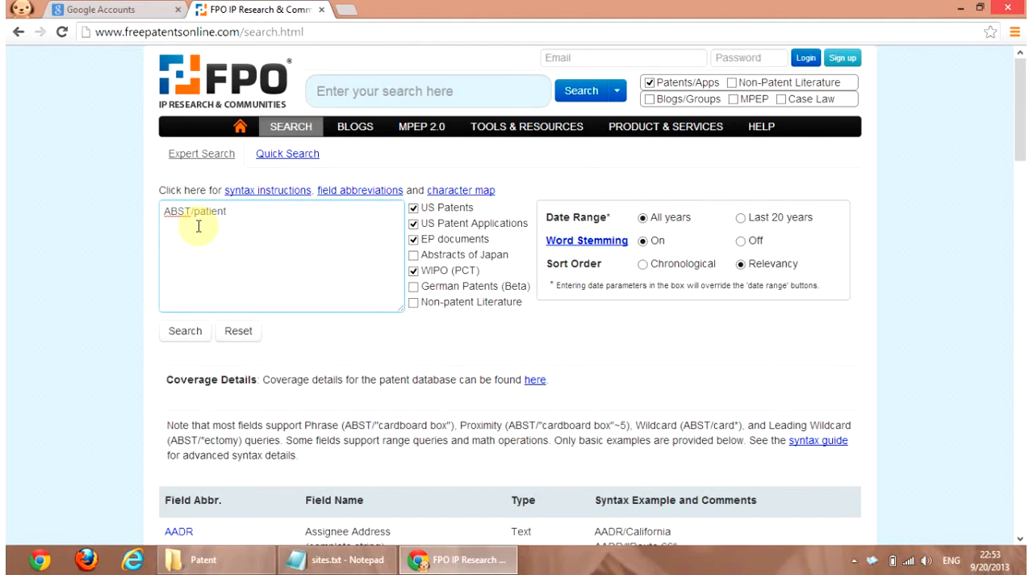
type("AN")
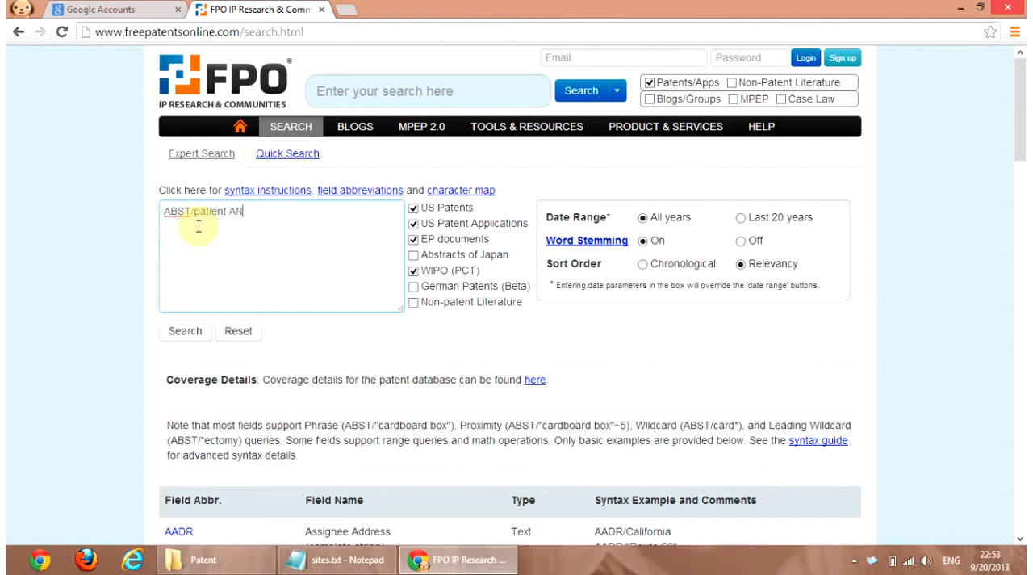
type("D")
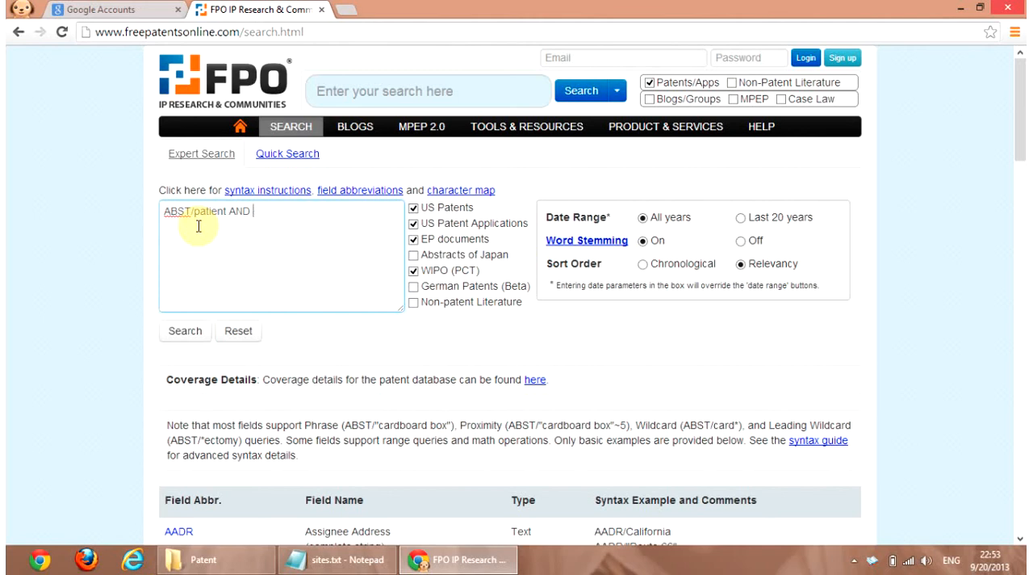
type("ABST")
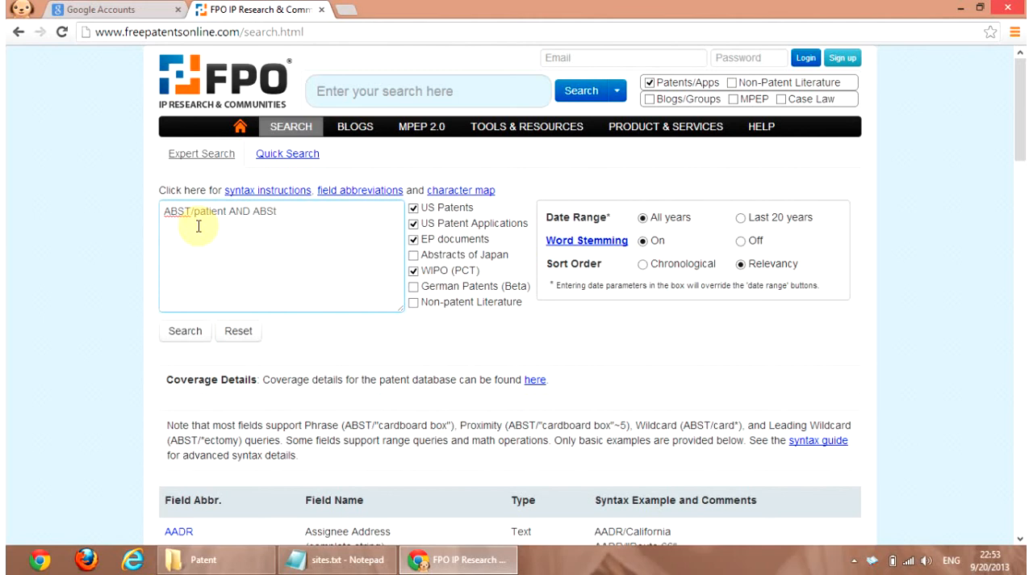
type("ABST/")
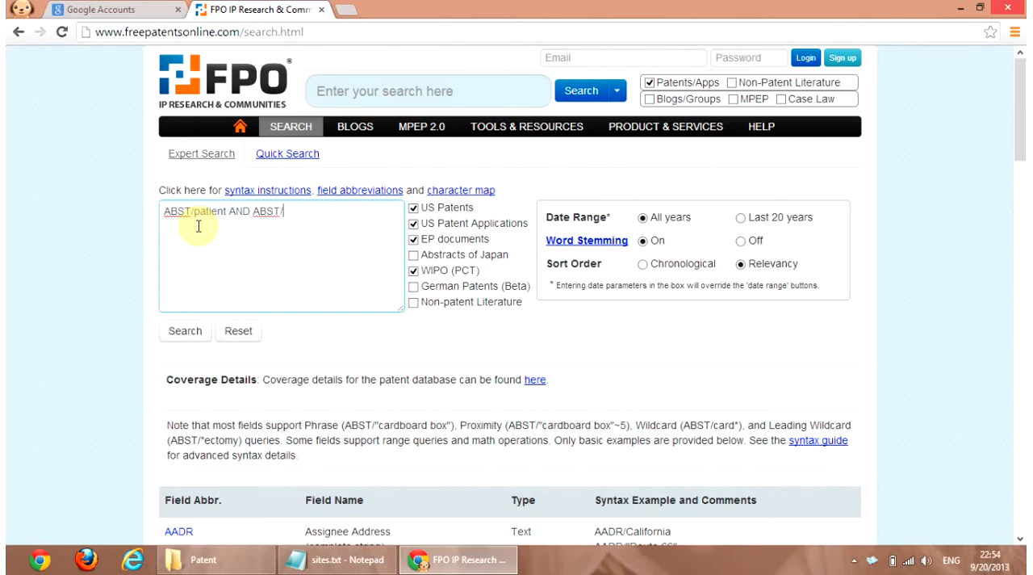
type("databse")
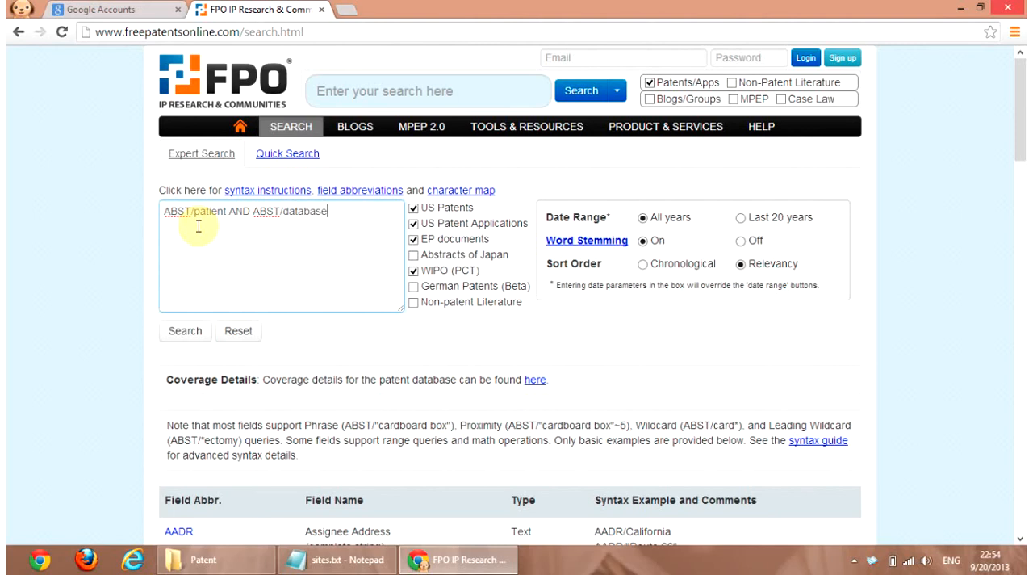
- Complete the query with AND ABST/monitoring and turn Word Stemming off
type("AND")
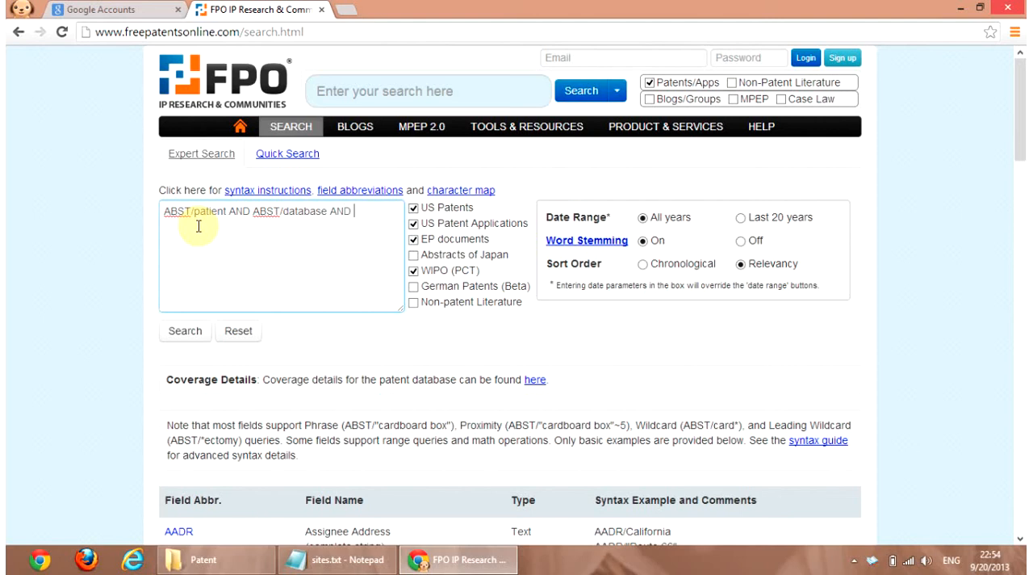
type("ABST")
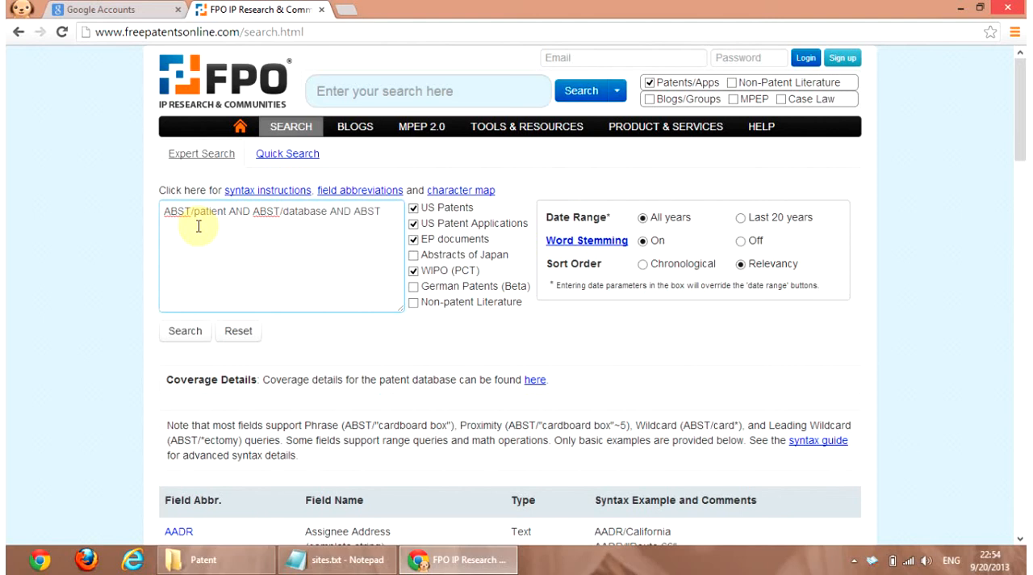
type("/")
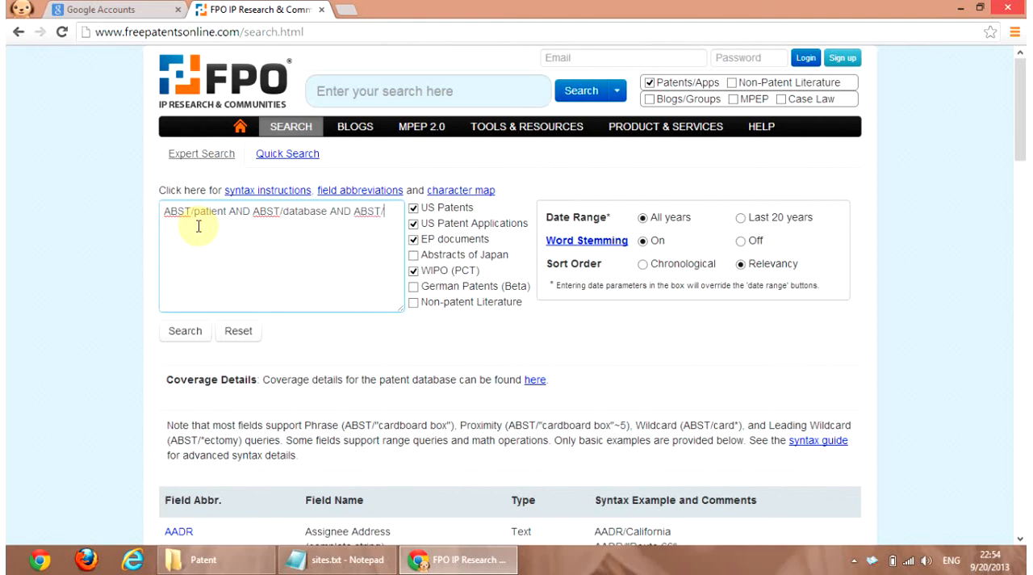
type("monitoring")
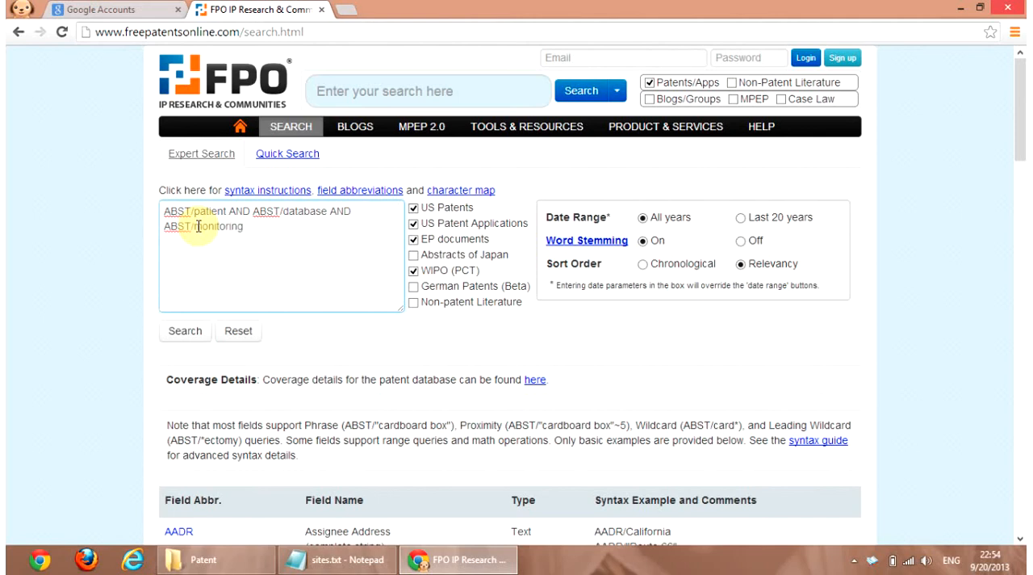
left_click(185, 329)
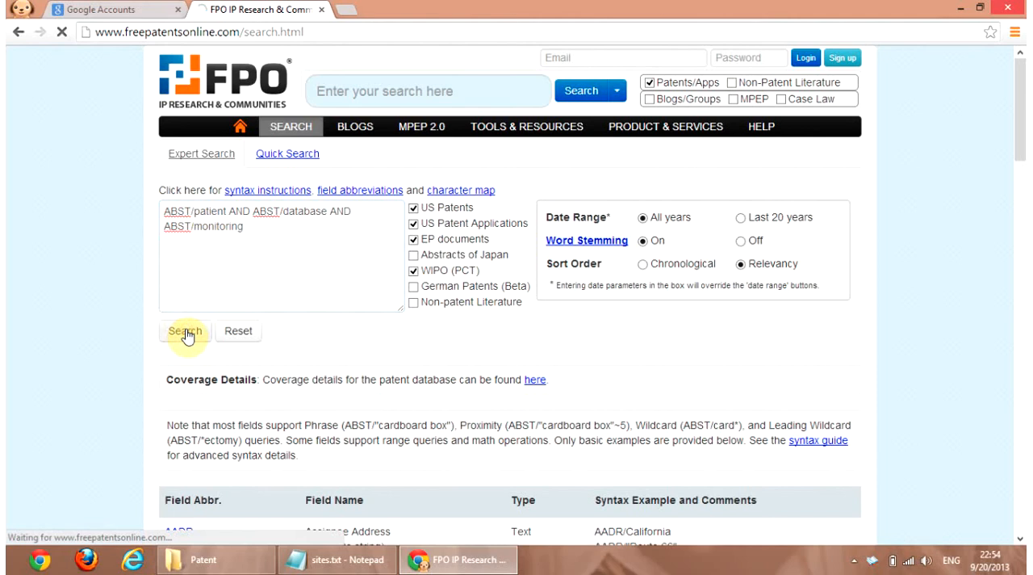
- Run the abstract search, review the 558 results, and go back to the search form
left_click(184, 331)
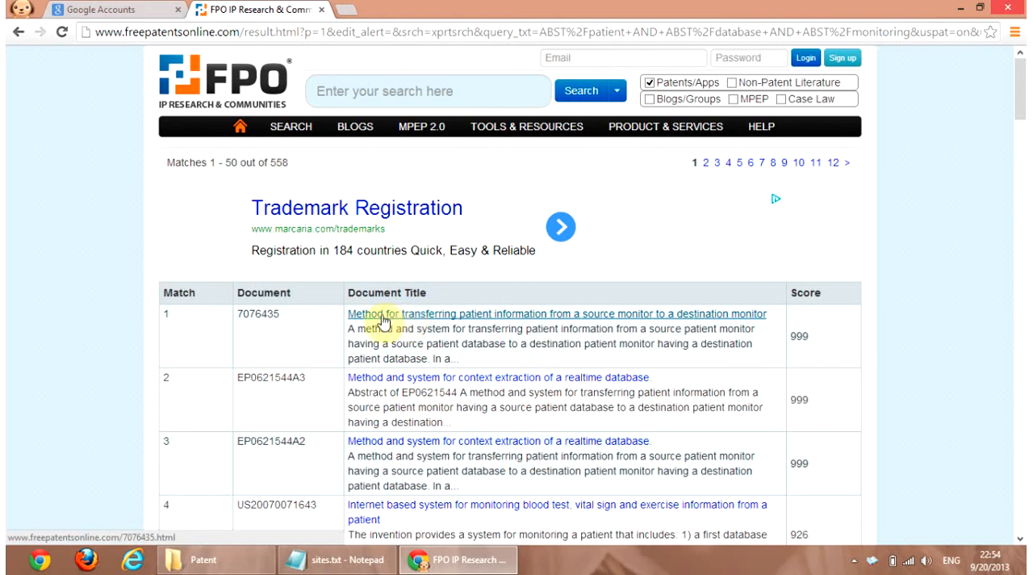
mouse_move(418, 323)
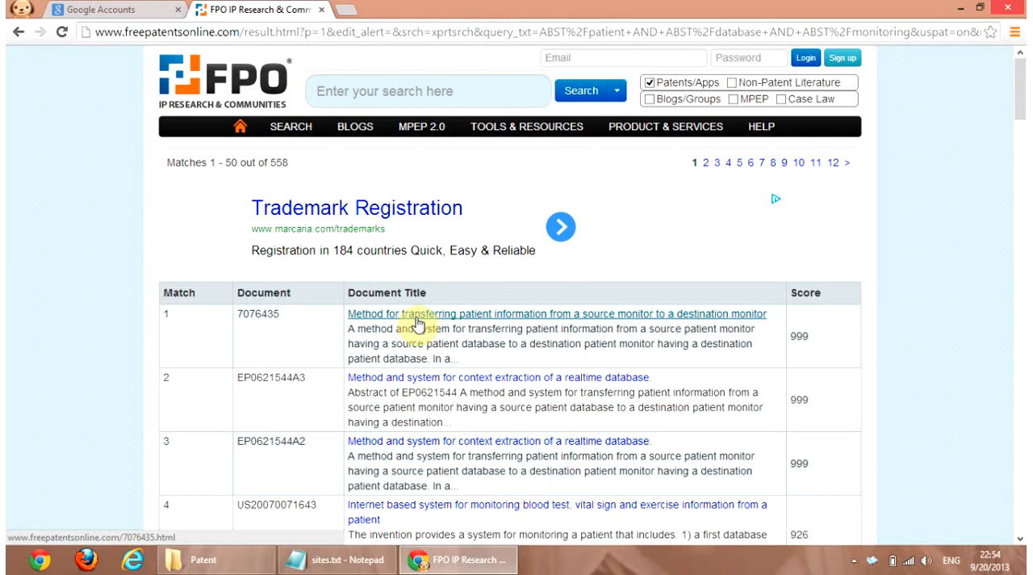
scroll("down", 3)
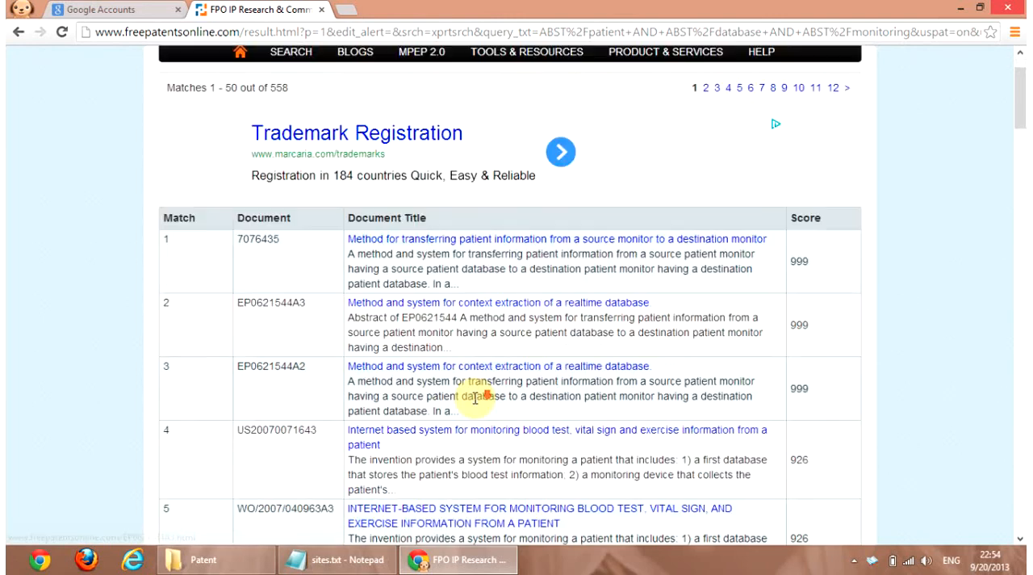
scroll("down", 3)
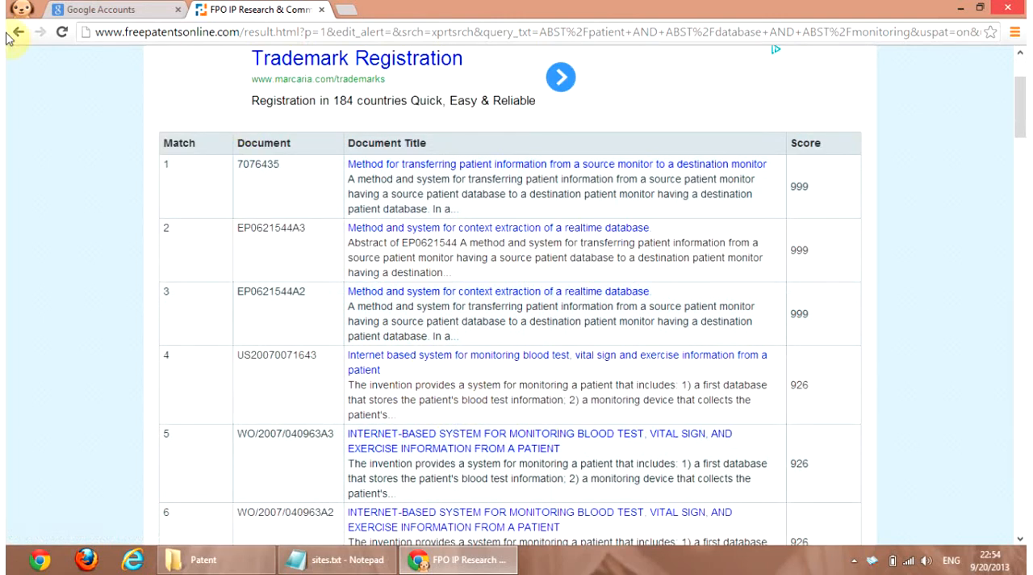
left_click(13, 32)
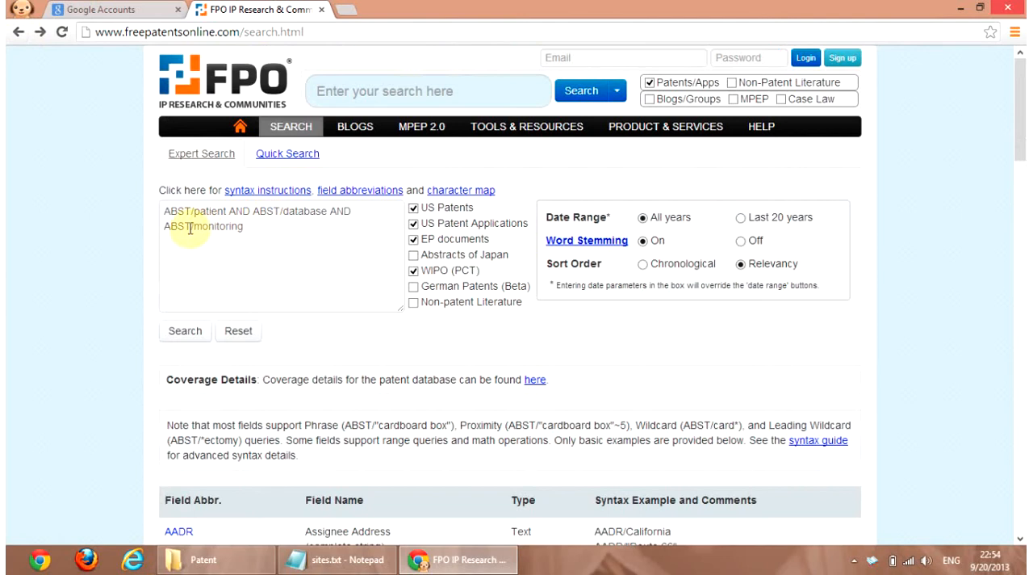
- Replace 'monitoring' with 'management' in the query and rerun the search
double_click(220, 226)
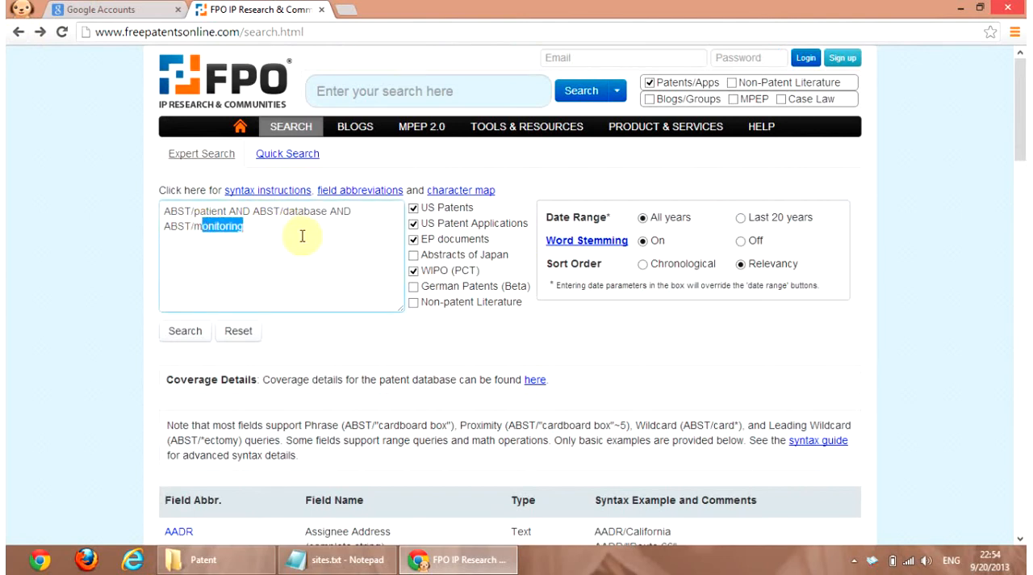
type("managemen")
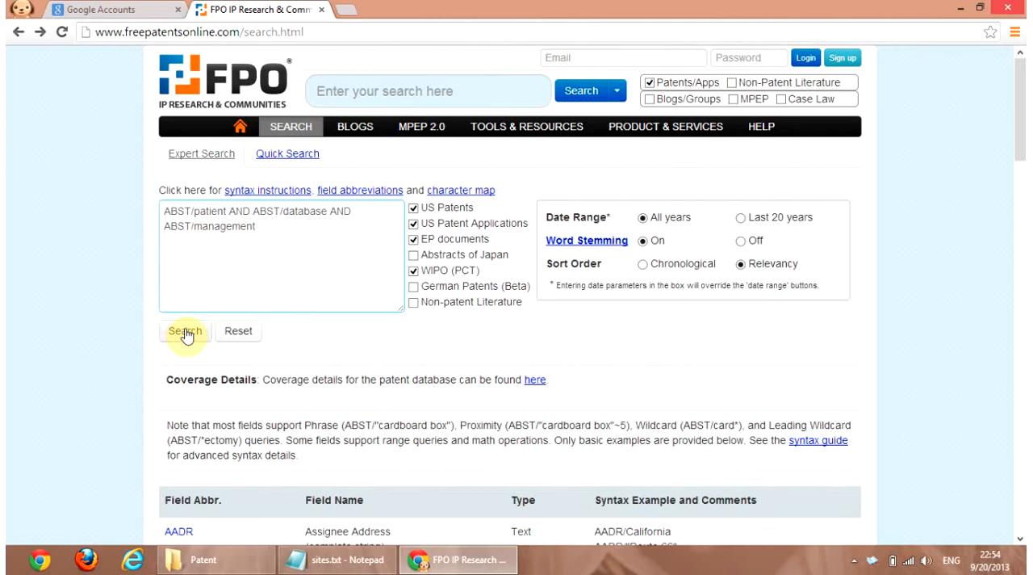
left_click(184, 331)
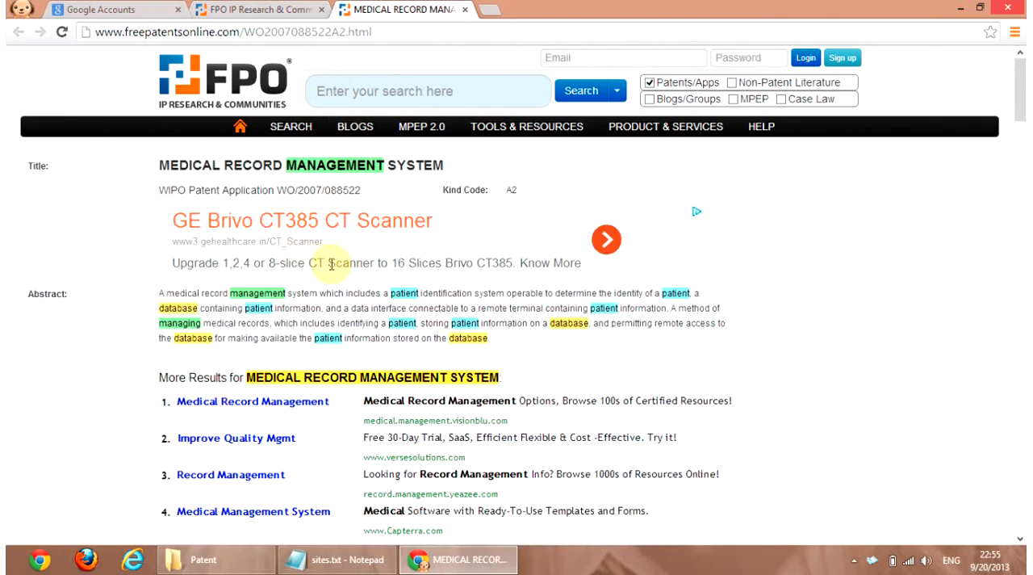
mouse_move(307, 294)
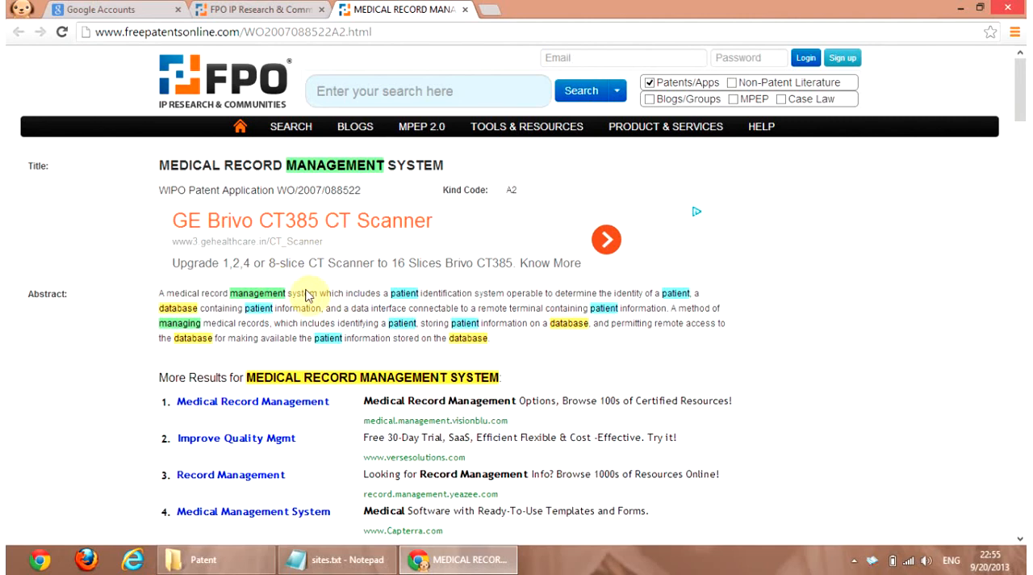
- Download the PDF of WO2007/088522 A2, Medical Record Management System
scroll("down", 3)
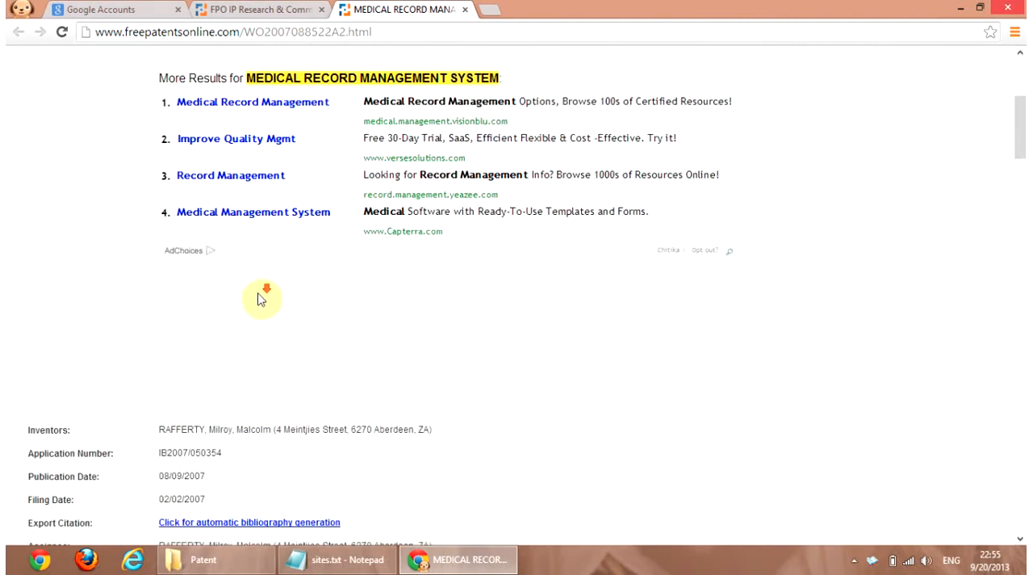
scroll("down", 3)
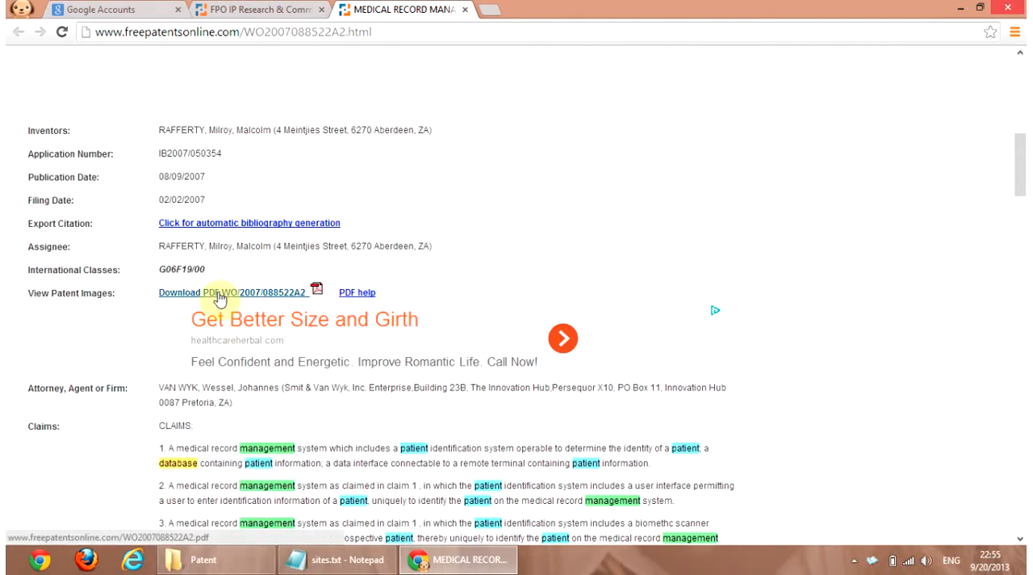
left_click(219, 293)
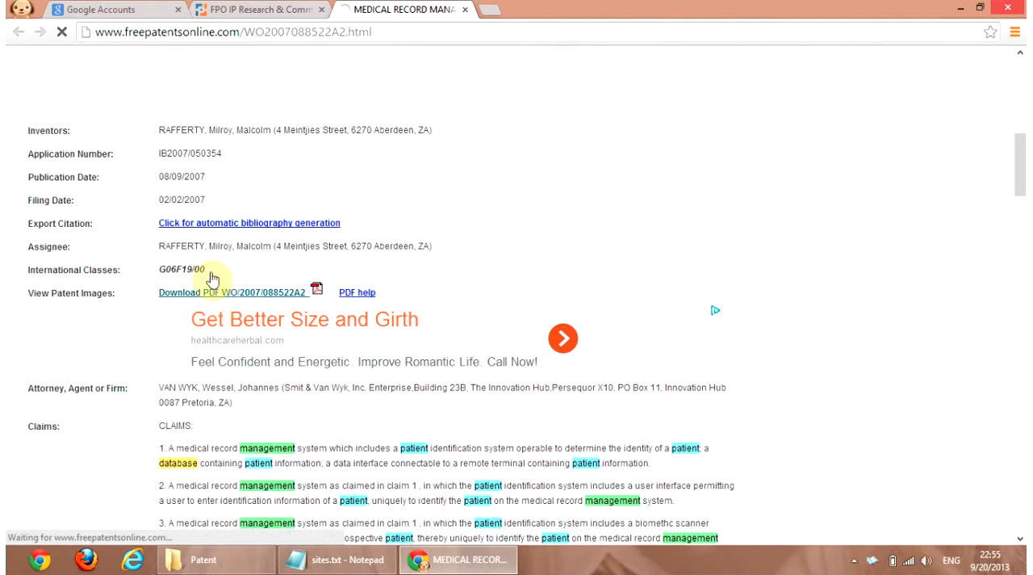
left_click(223, 292)
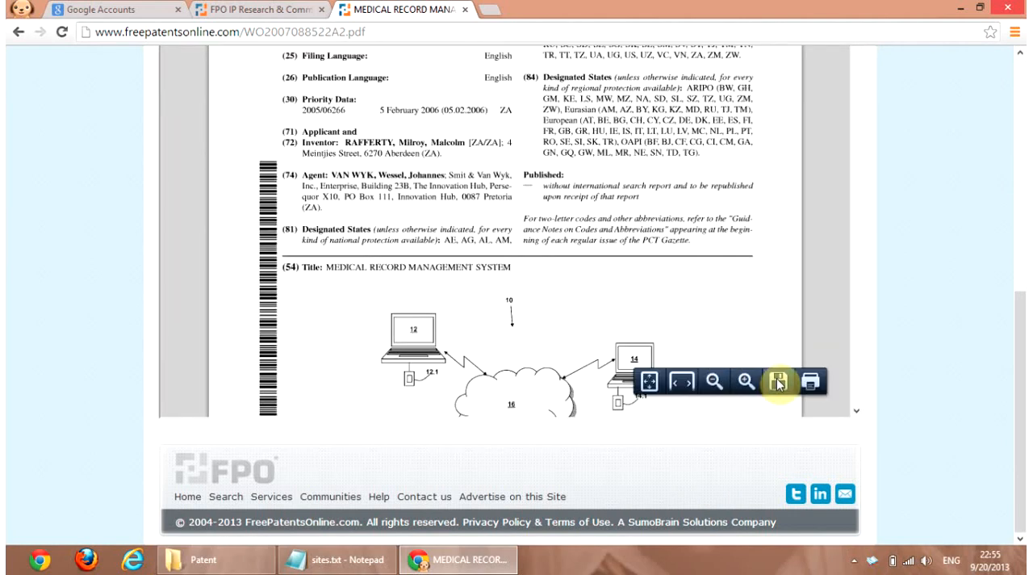
- Save the patent PDF to the Desktop from the viewer
left_click(781, 381)
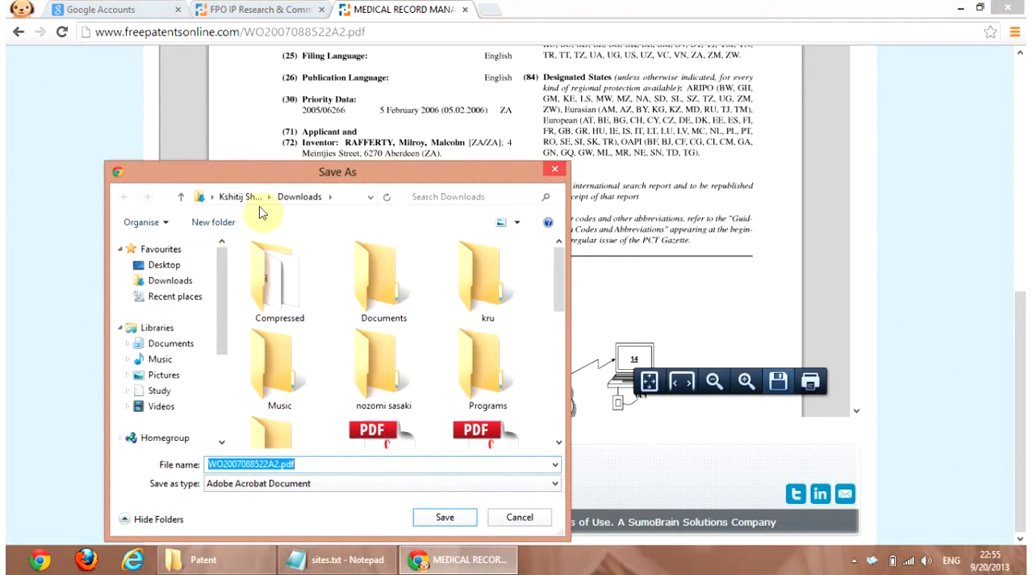
left_click(280, 363)
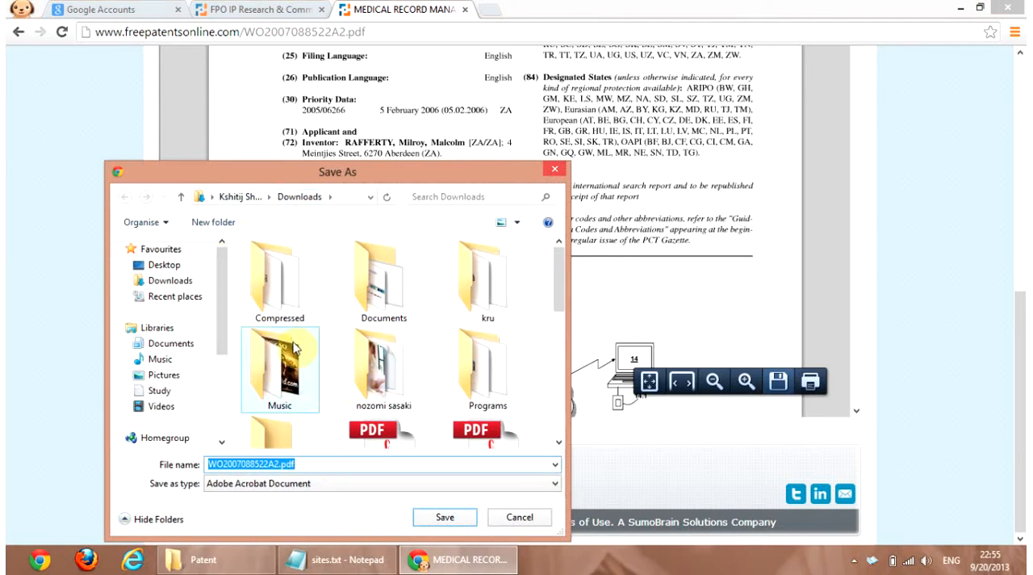
left_click(165, 265)
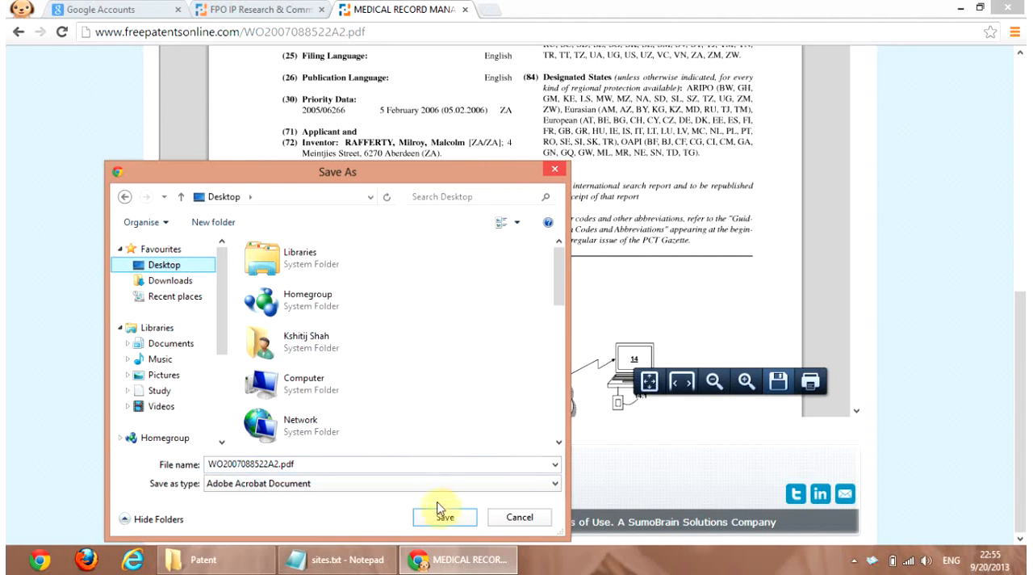
left_click(446, 517)
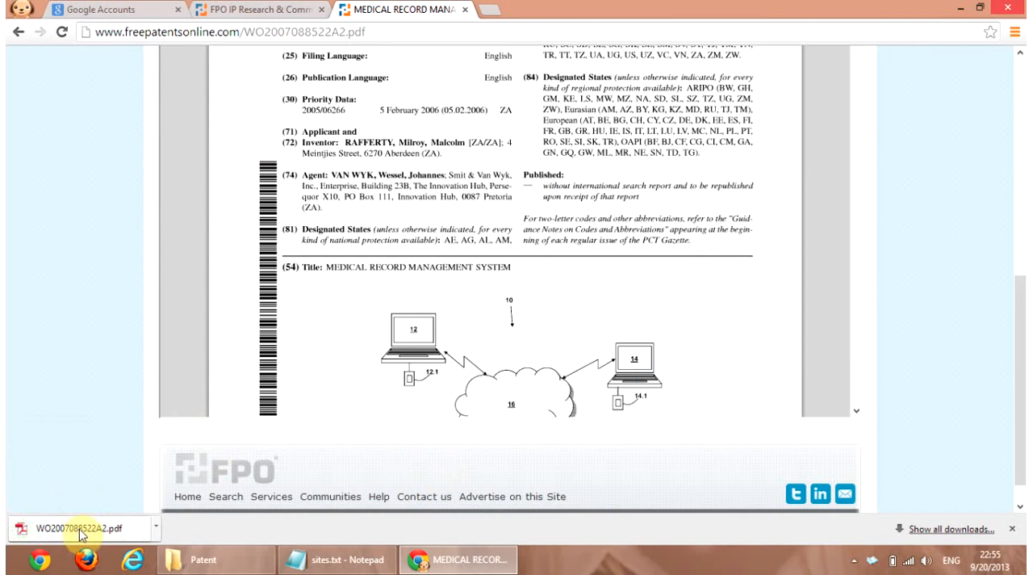
left_click(80, 528)
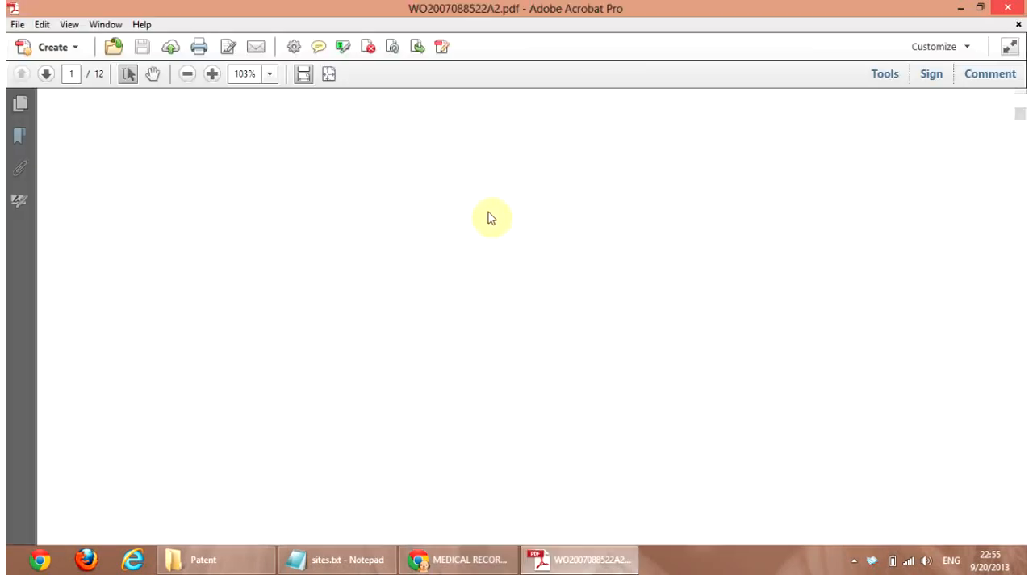
left_click(211, 74)
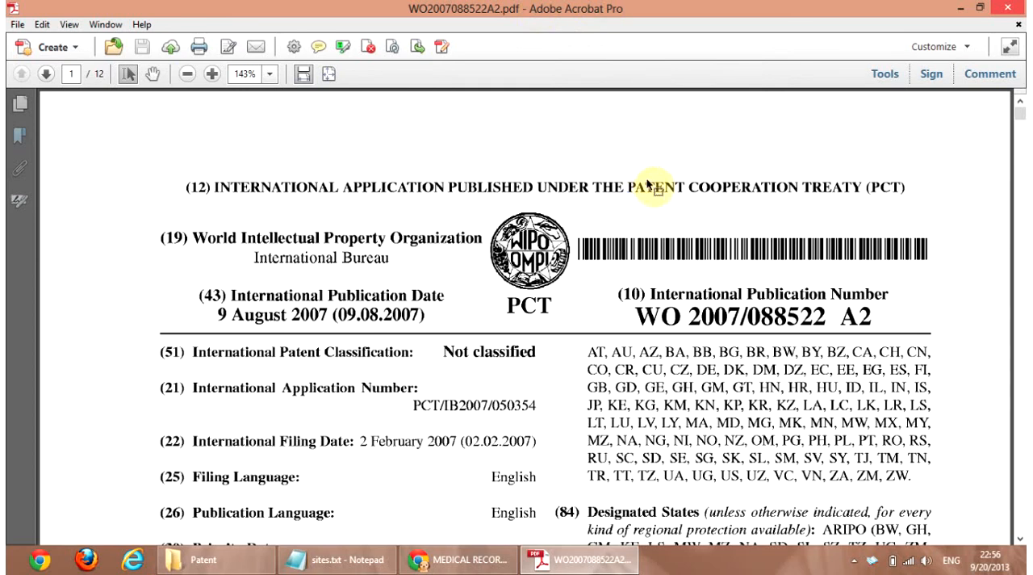
key("ctrl+f")
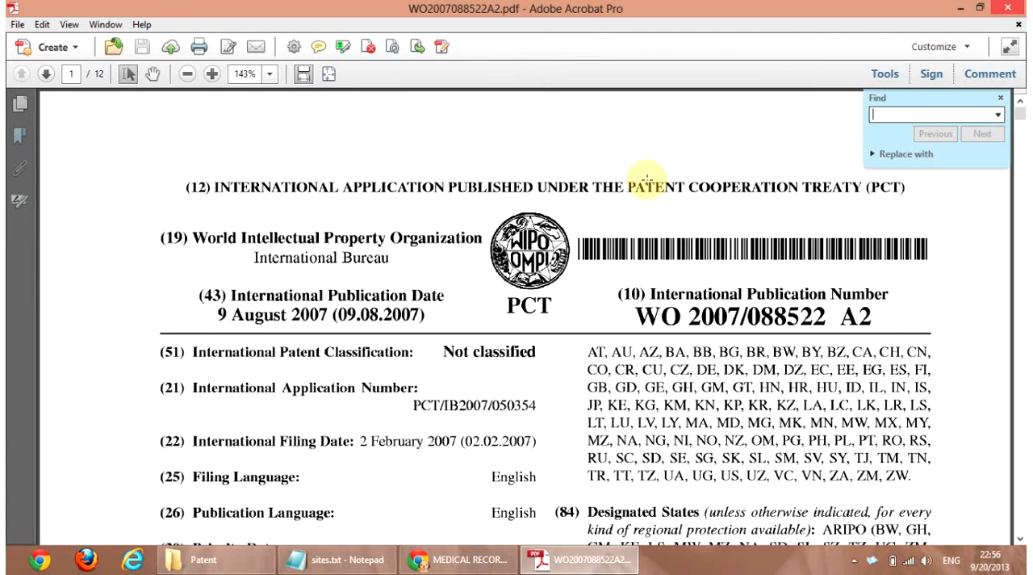
- Search for 'abc' and agree to run character recognition on all pages
type("abc")
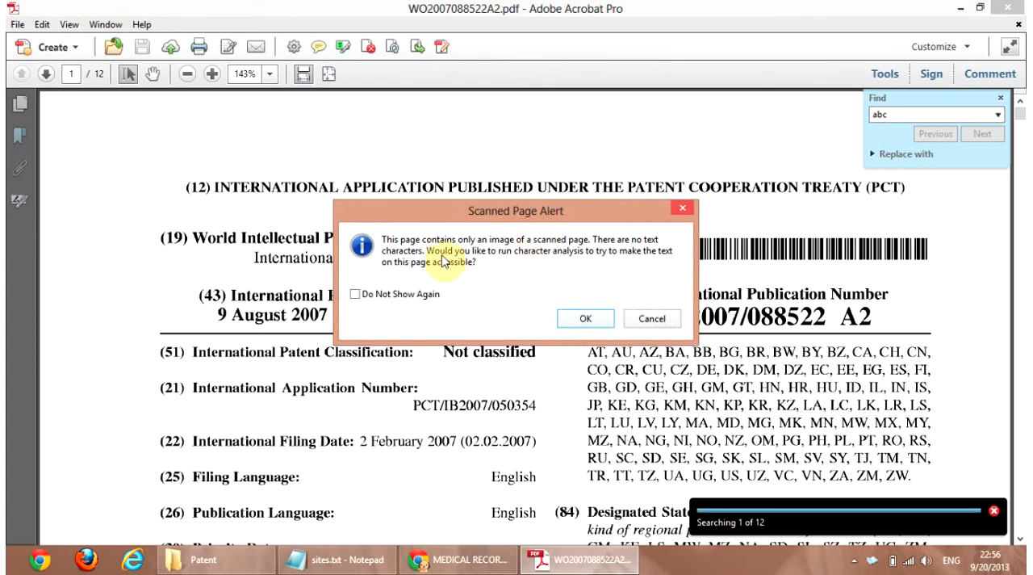
mouse_move(588, 274)
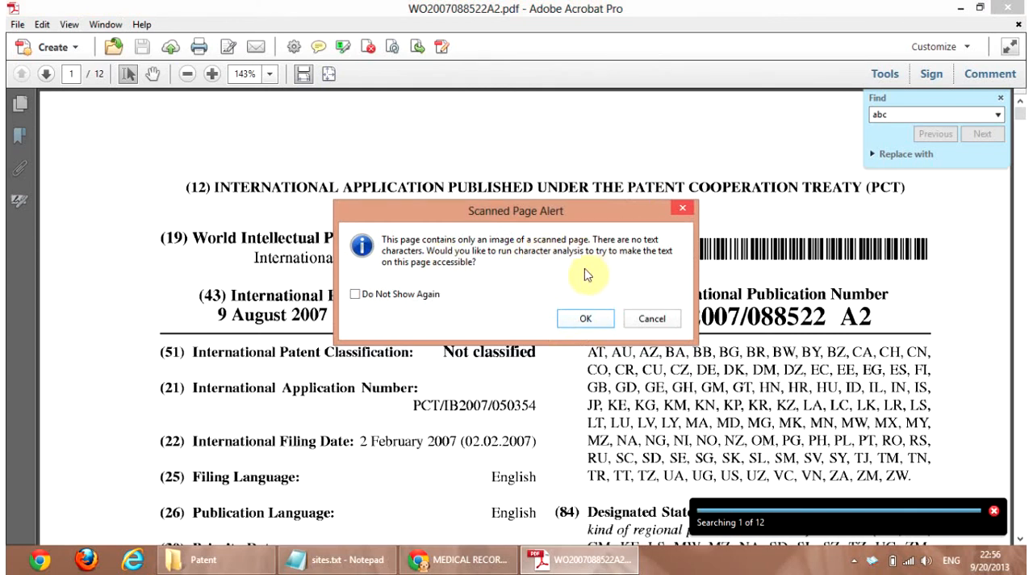
left_click(584, 318)
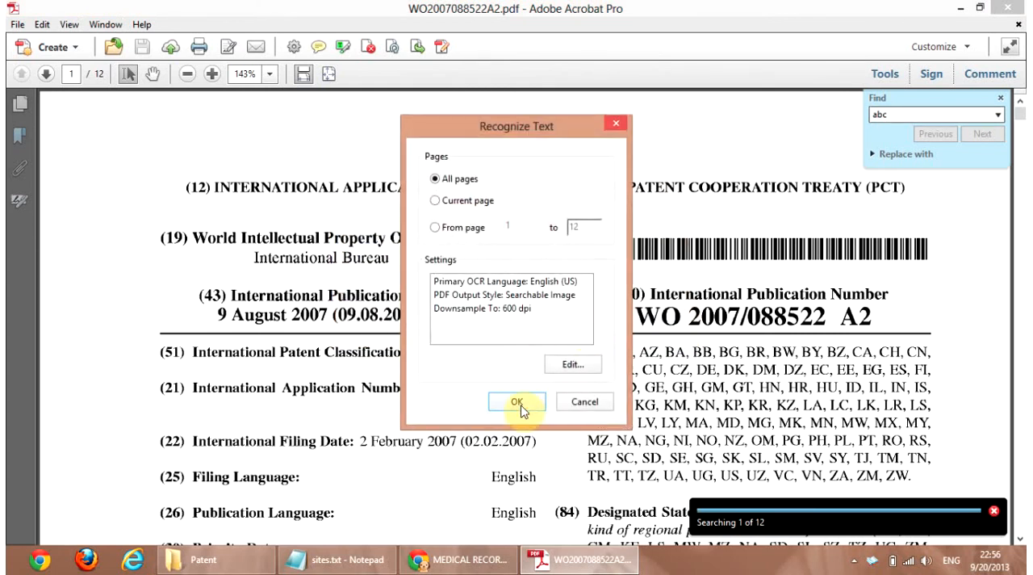
left_click(516, 402)
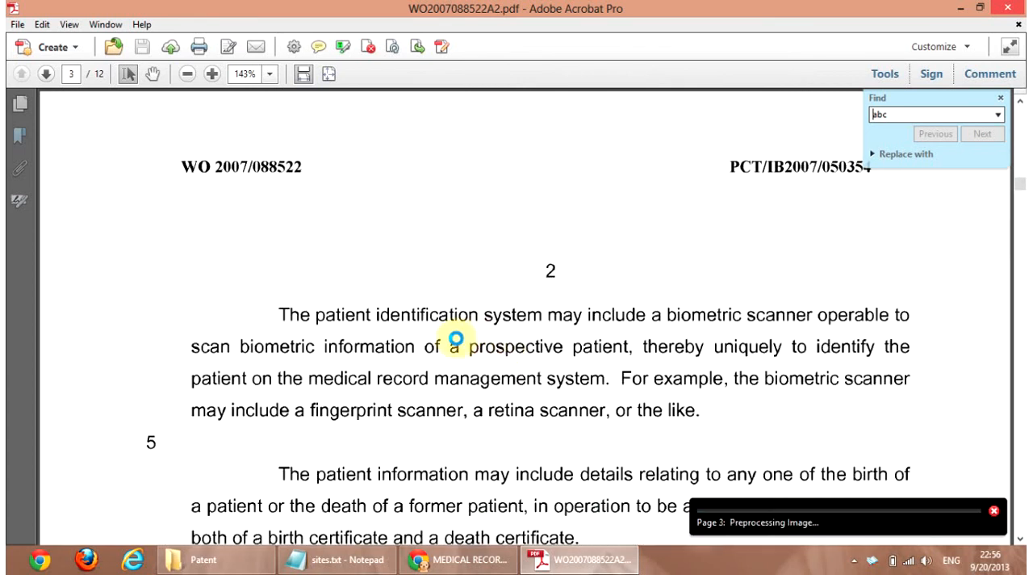
- Wait through page recognition, then search for 'abc' and get 'No matches were found'
left_click(45, 75)
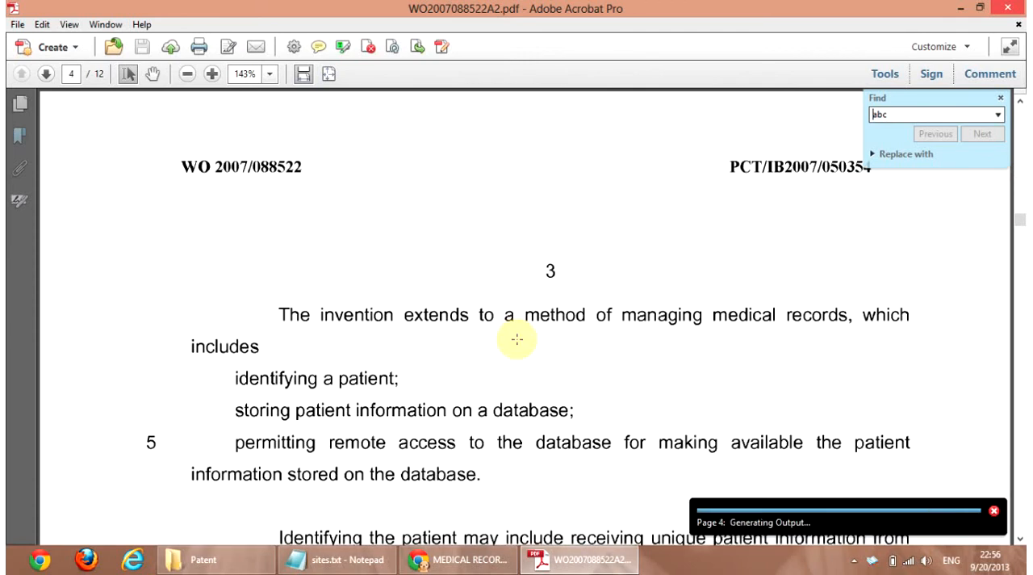
left_click(46, 74)
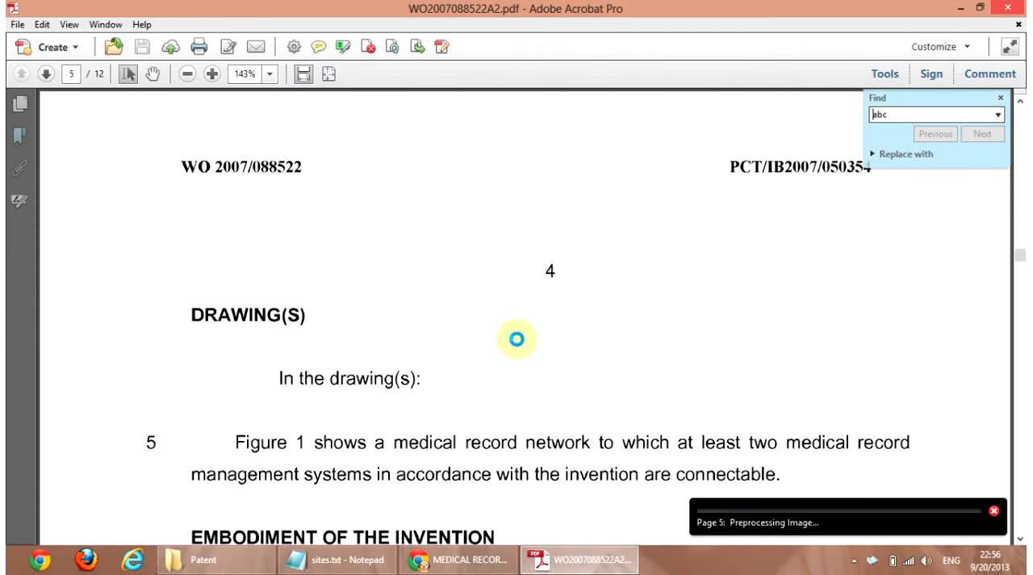
left_click(46, 74)
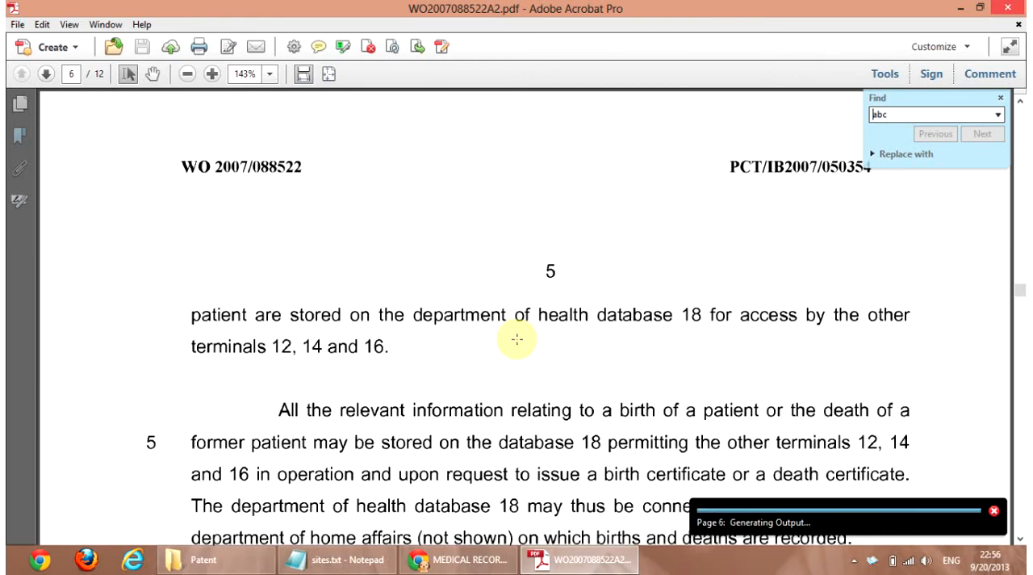
left_click(45, 74)
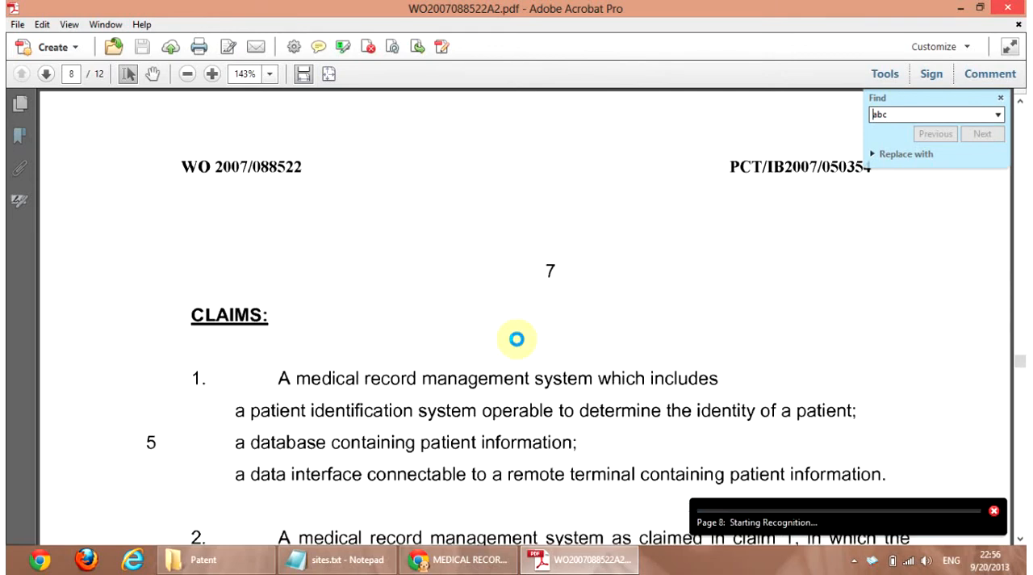
left_click(45, 74)
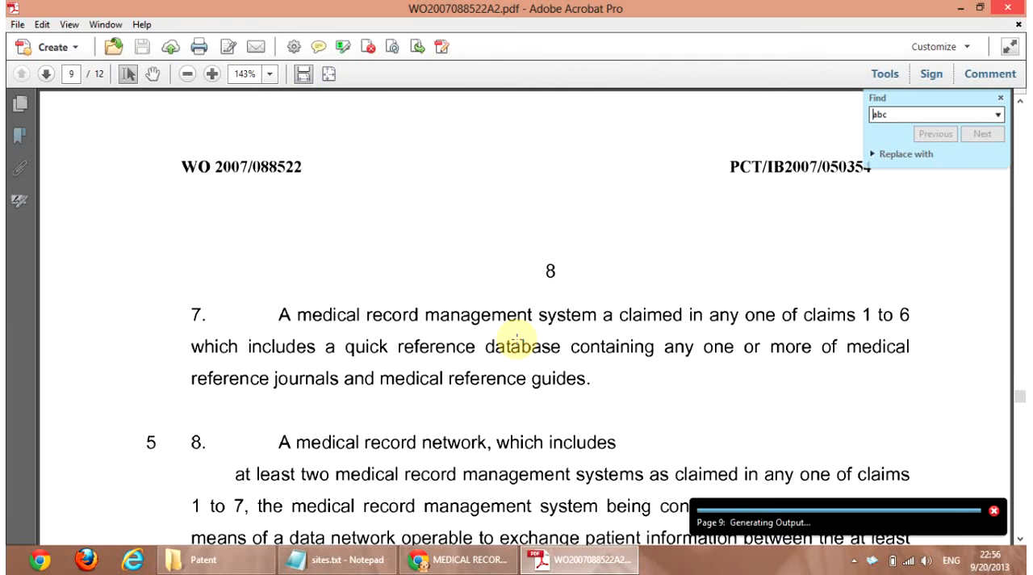
left_click(45, 74)
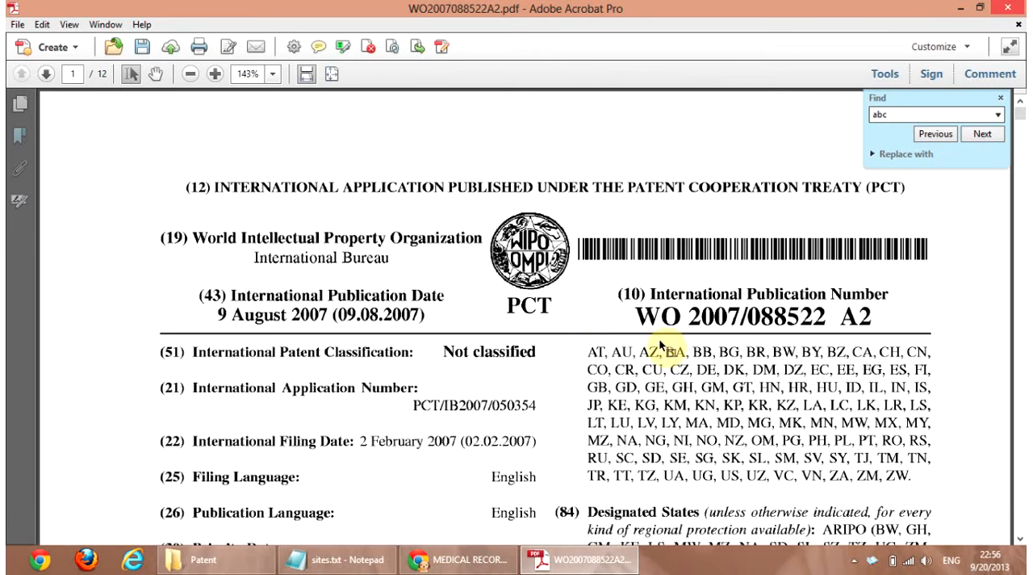
left_click(982, 132)
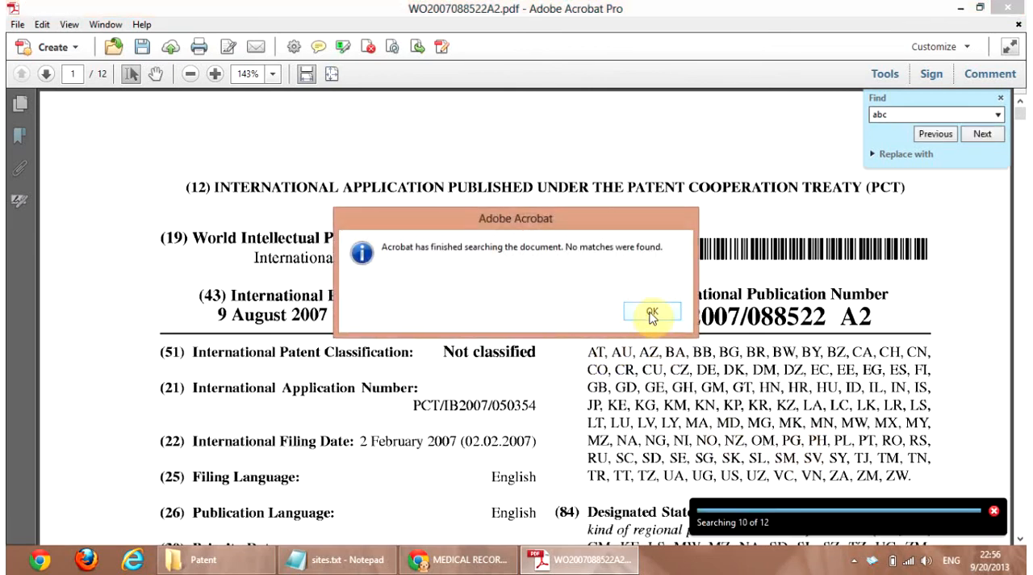
- Copy the recognised country codes into Word, then close Word without saving
left_click(652, 314)
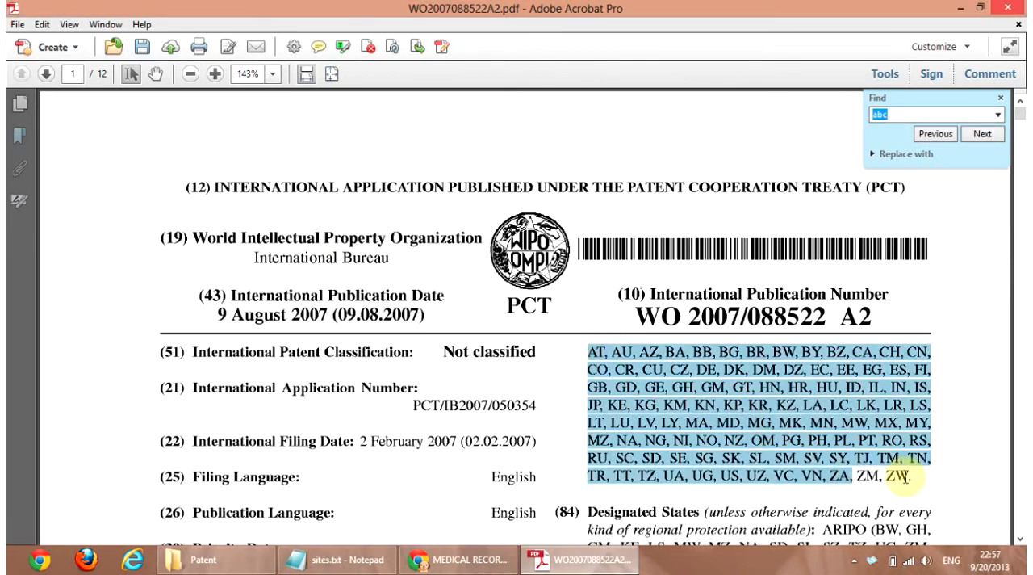
right_click(904, 476)
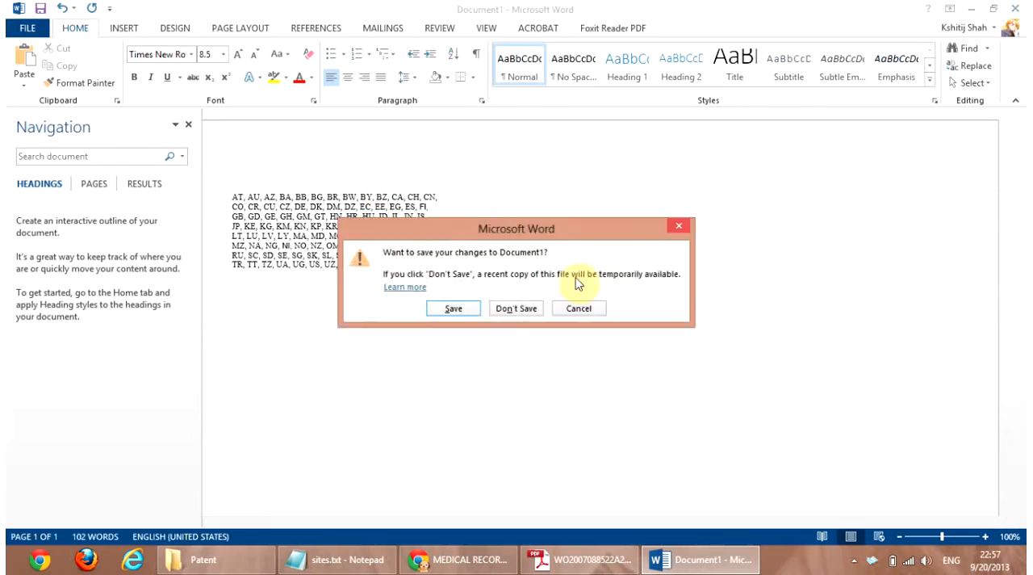
left_click(516, 307)
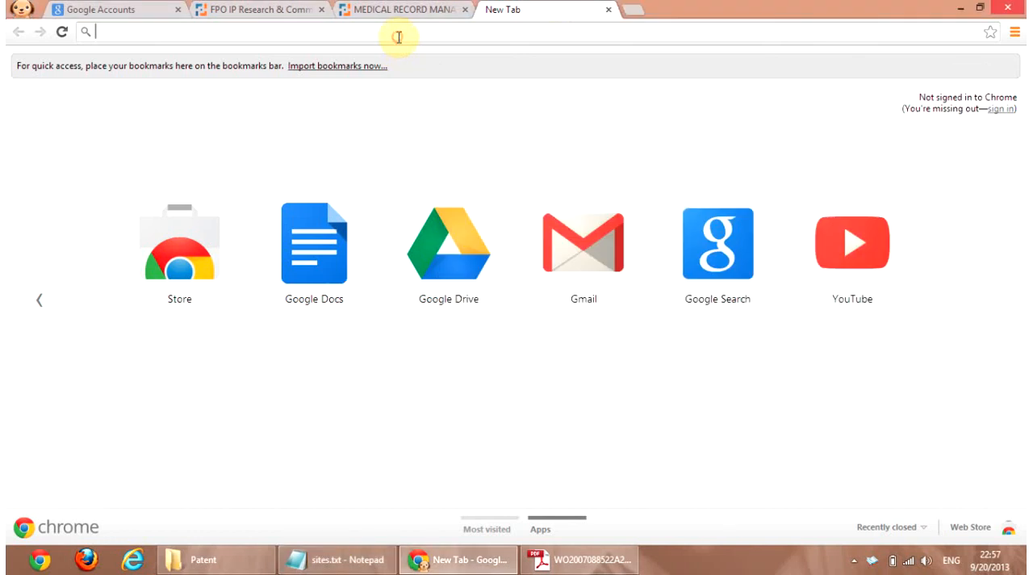
- Go to worldwide.espacenet.com and open the Advanced search form
type("worldwide.espacenet.com")
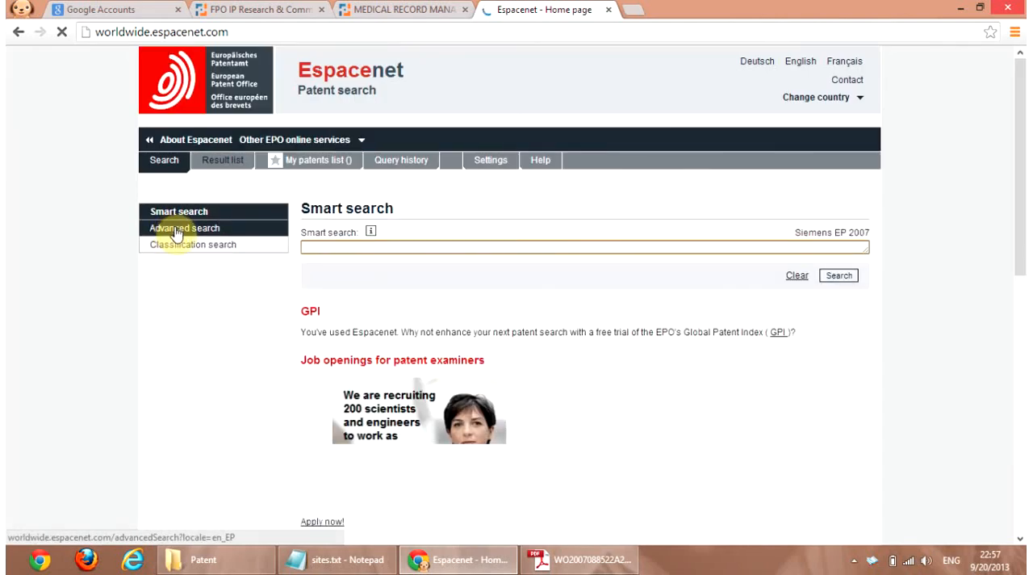
left_click(184, 227)
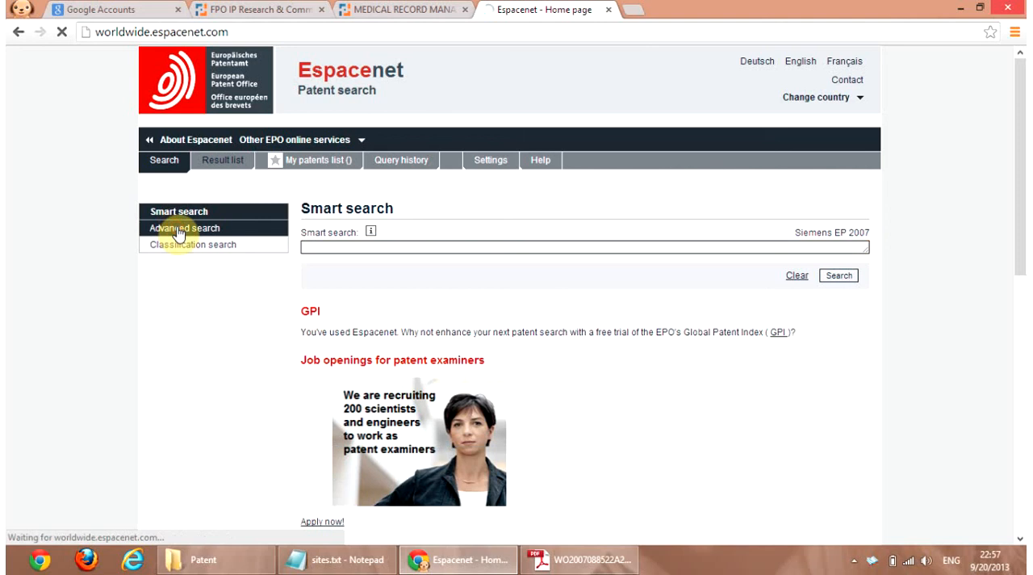
left_click(184, 228)
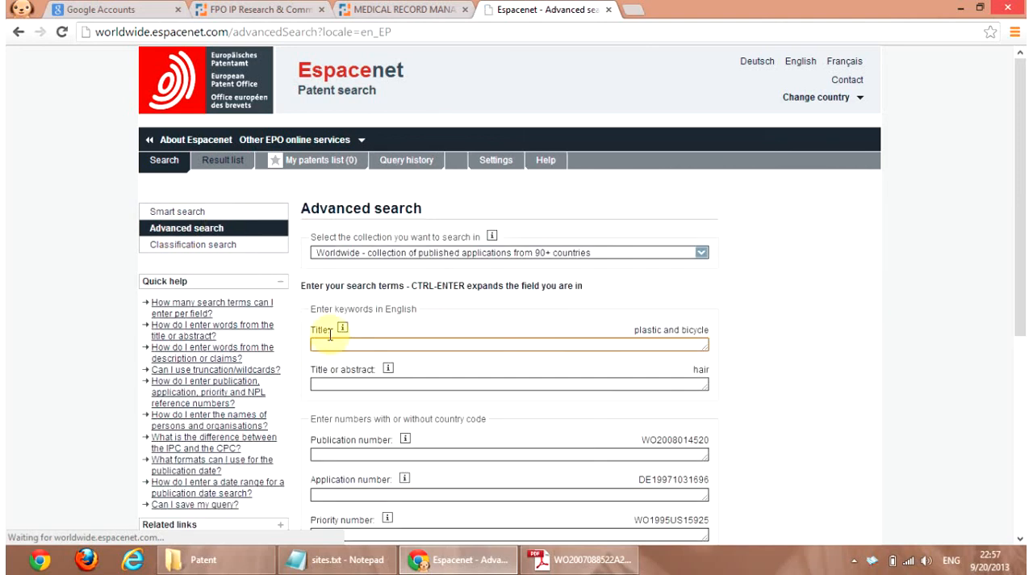
- Enter 'patient AND database' in the Title or abstract field and submit the search
left_click(508, 384)
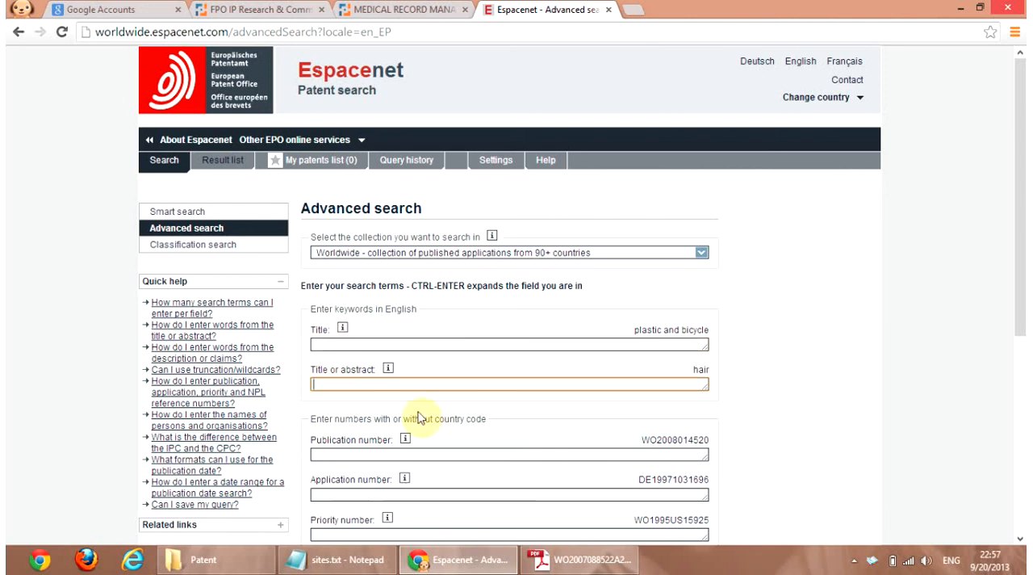
type("patient")
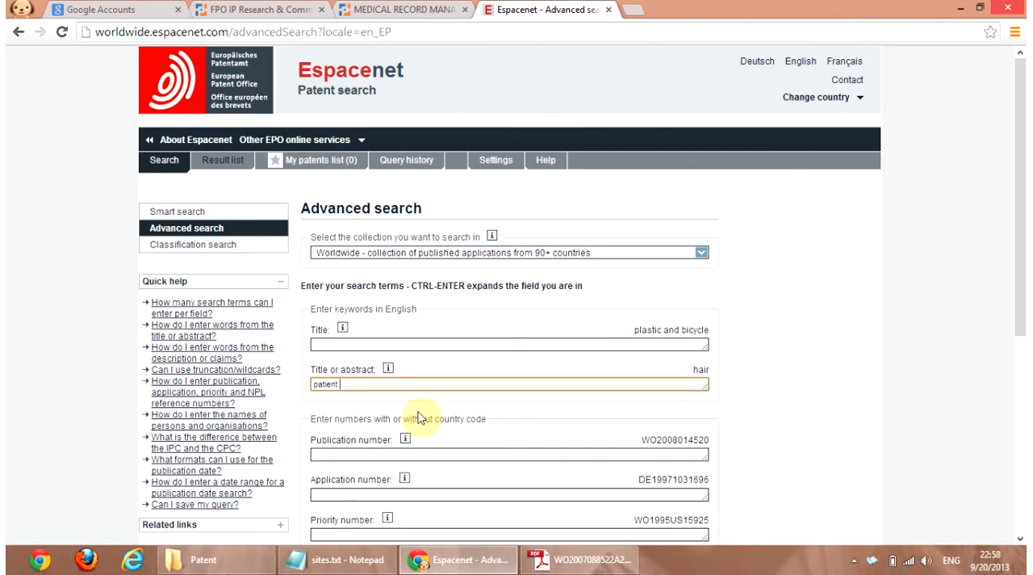
type("AND database")
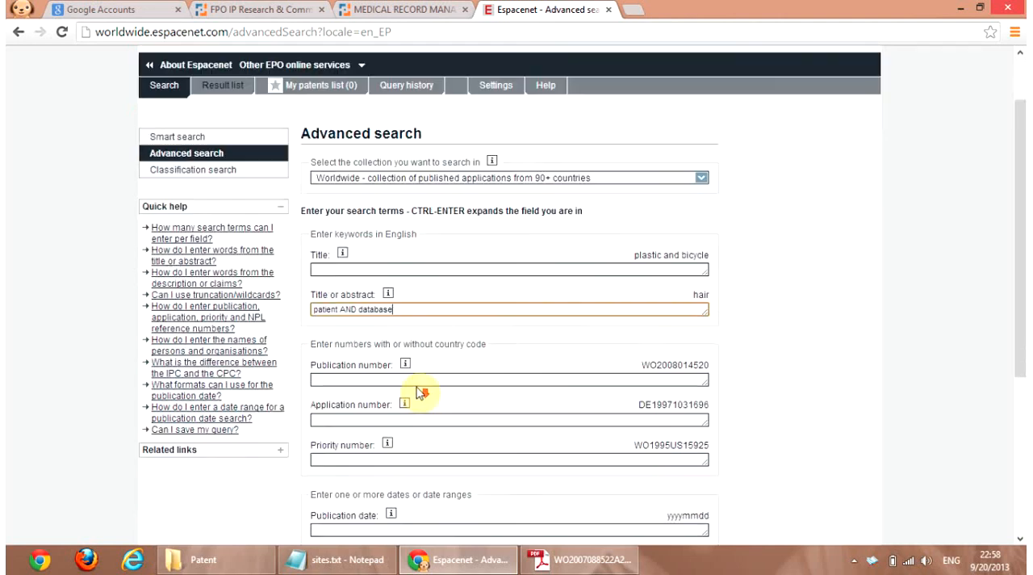
scroll("down", 3)
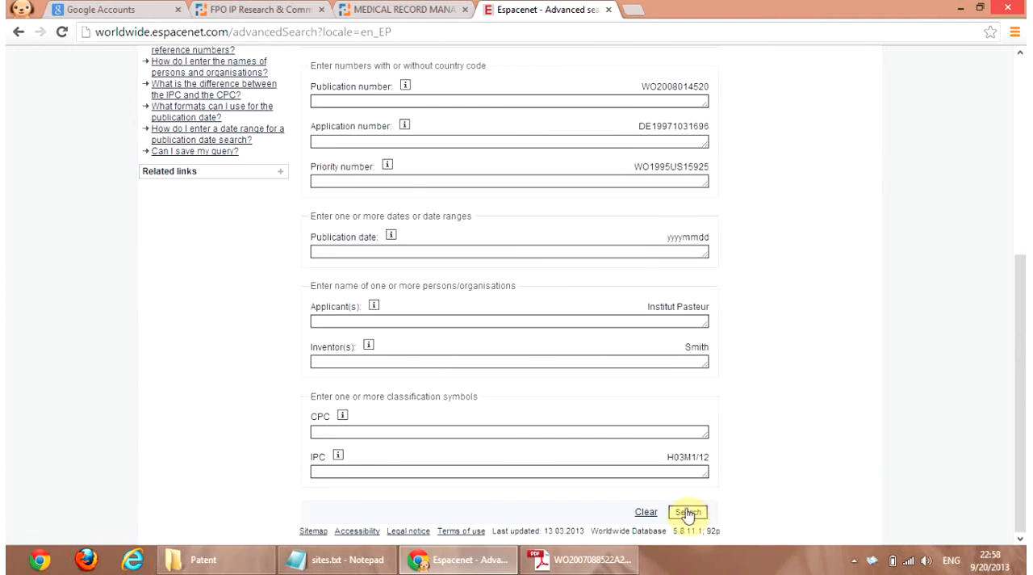
left_click(688, 512)
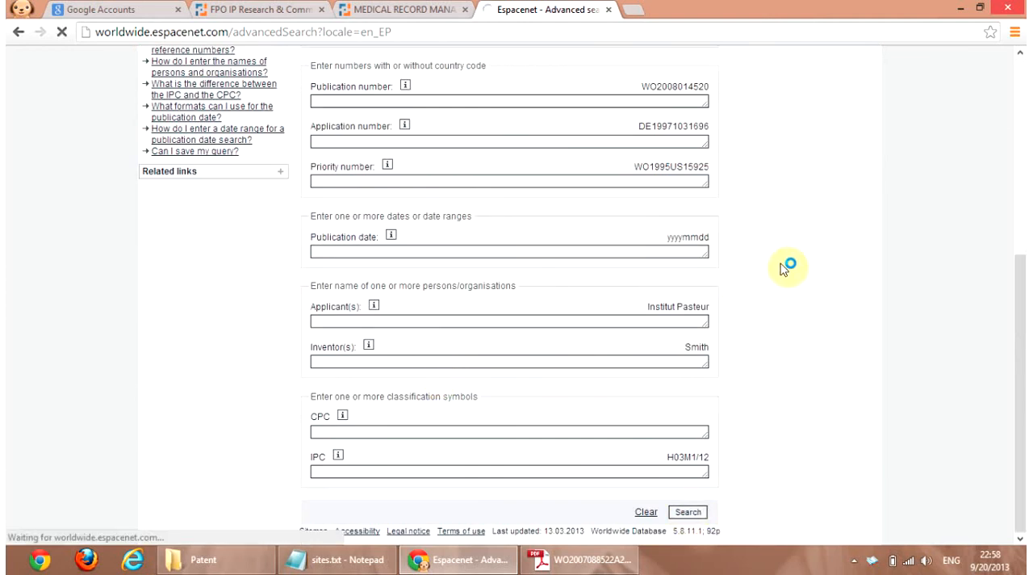
left_click(688, 512)
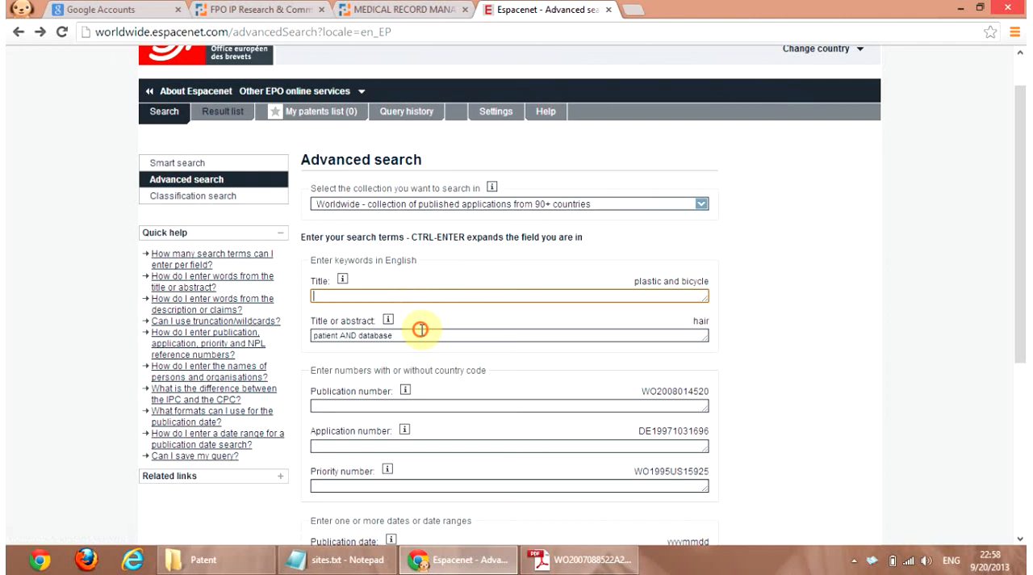
- Refine the Title or abstract query to 'patent AND database AND monitoring' and run it, returning about 353 results
type("AND")
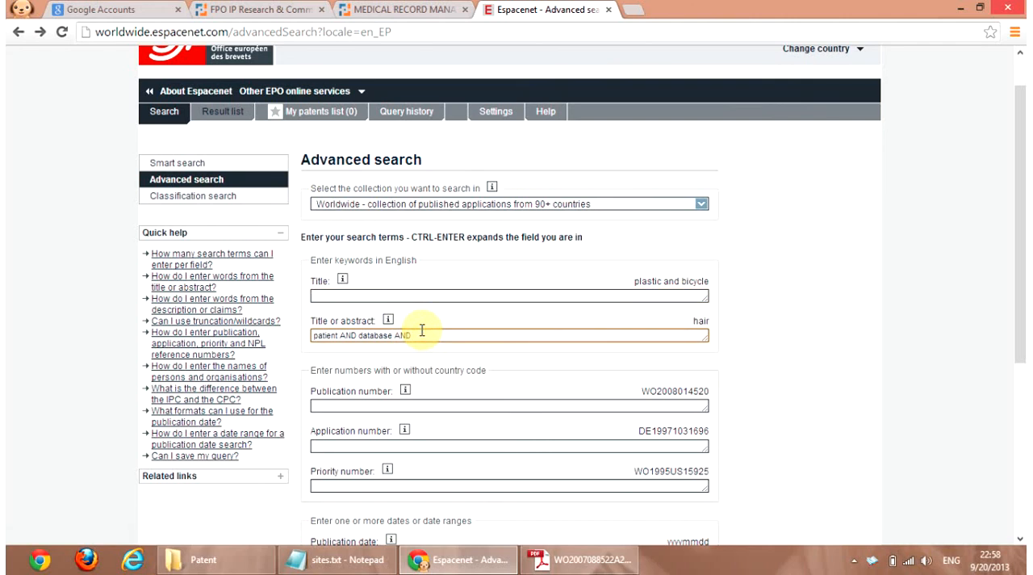
type("monito")
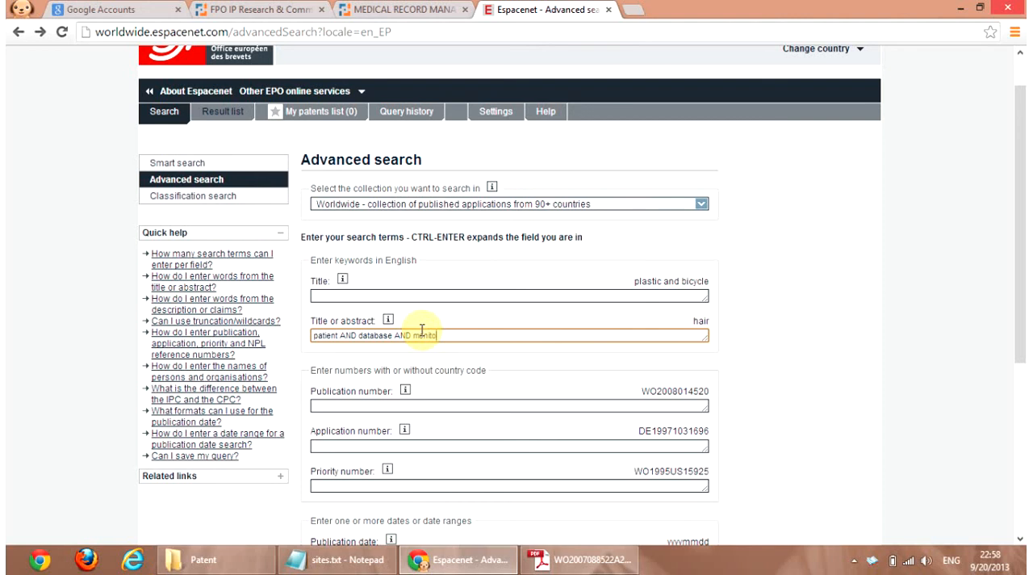
scroll("down", 3)
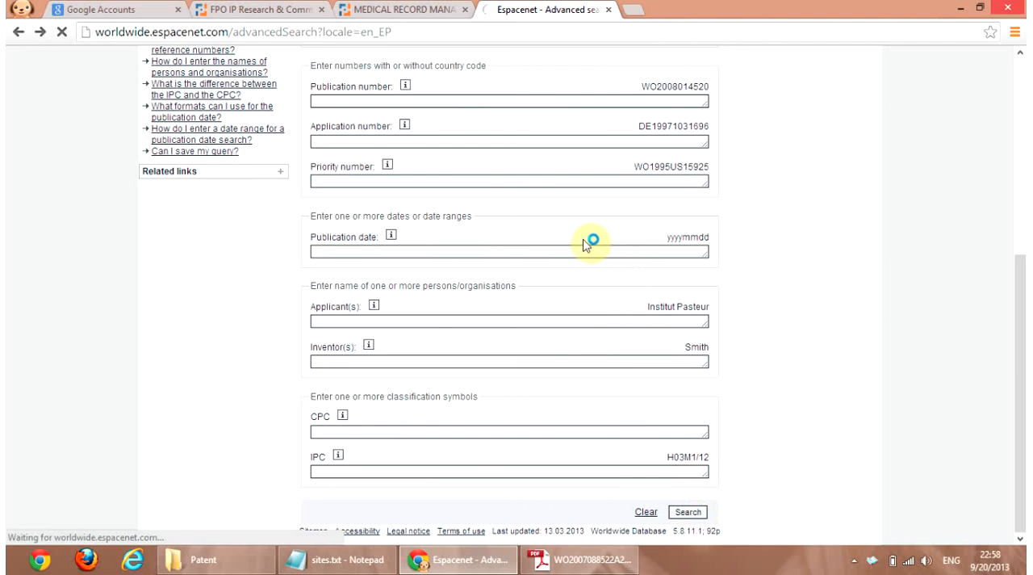
left_click(688, 511)
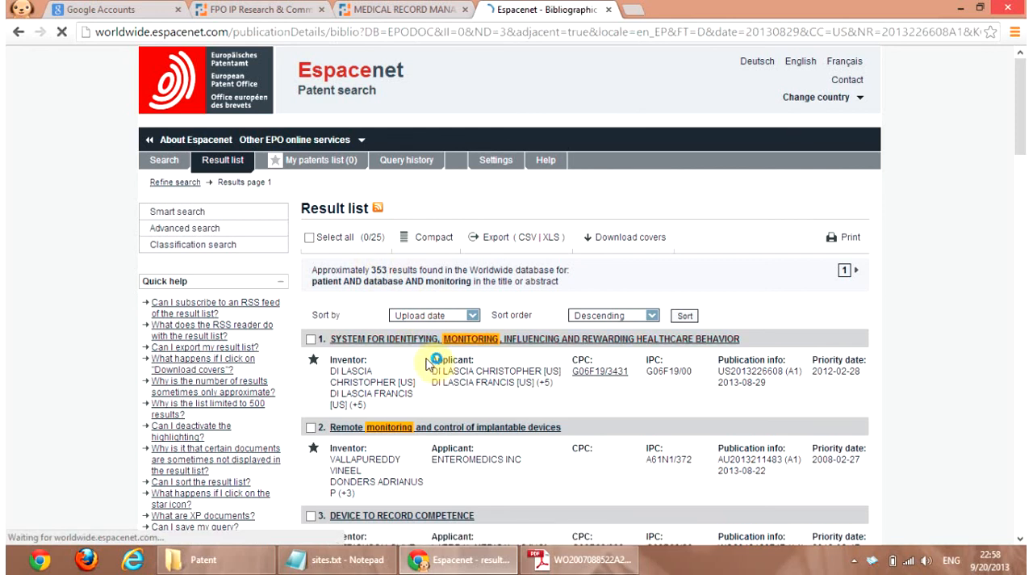
left_click(465, 339)
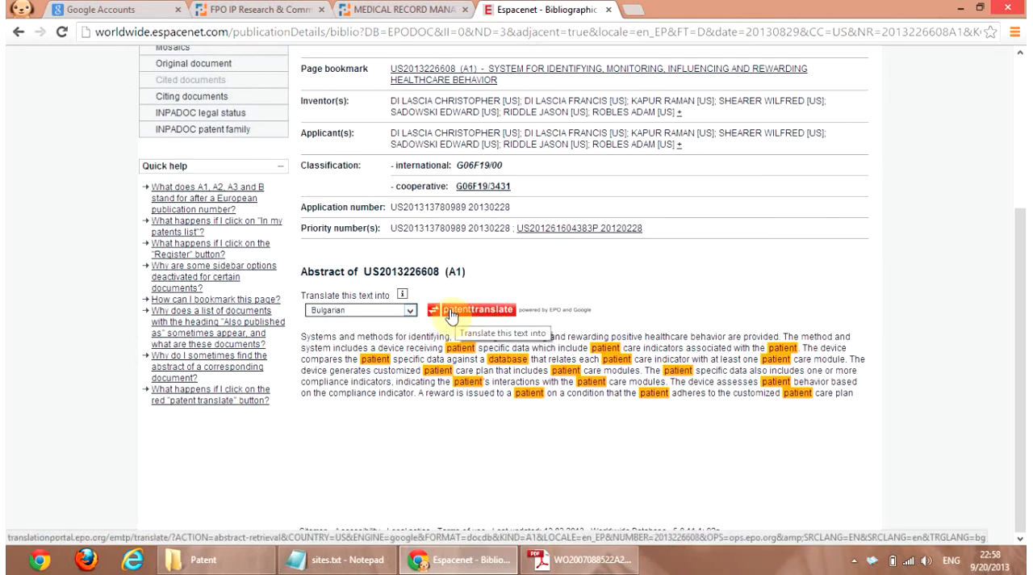
scroll("up", 3)
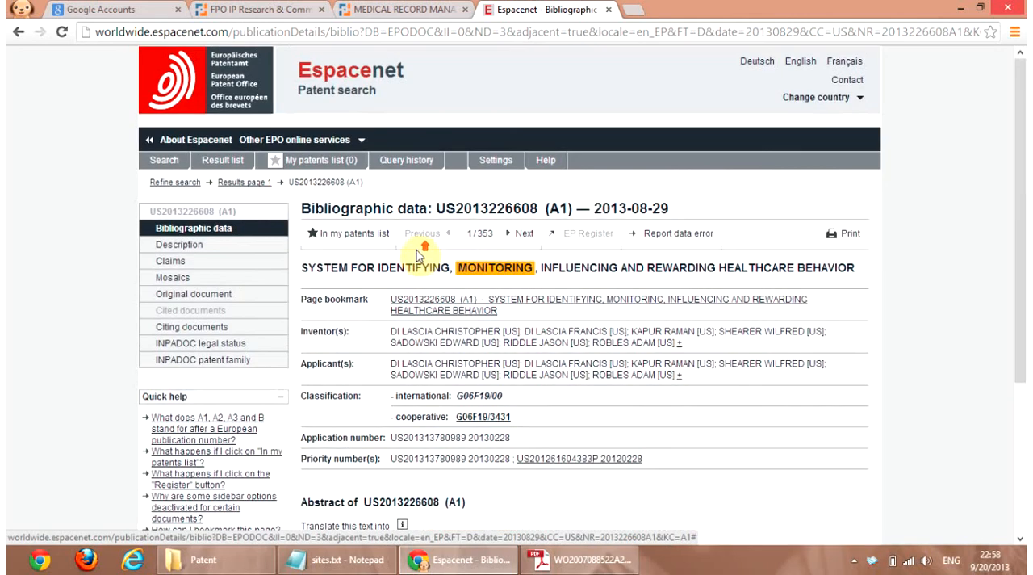
mouse_move(530, 344)
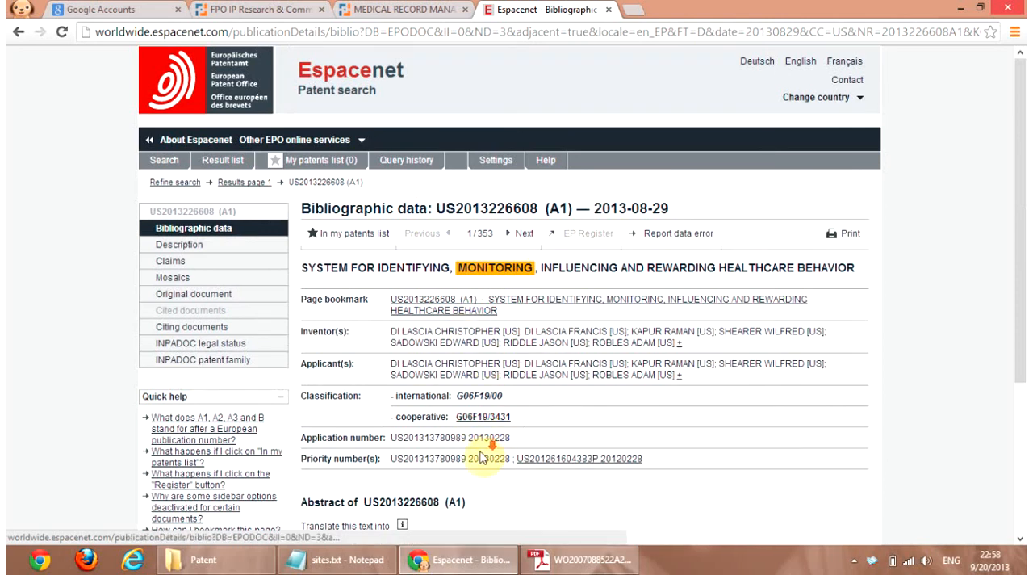
scroll("down", 3)
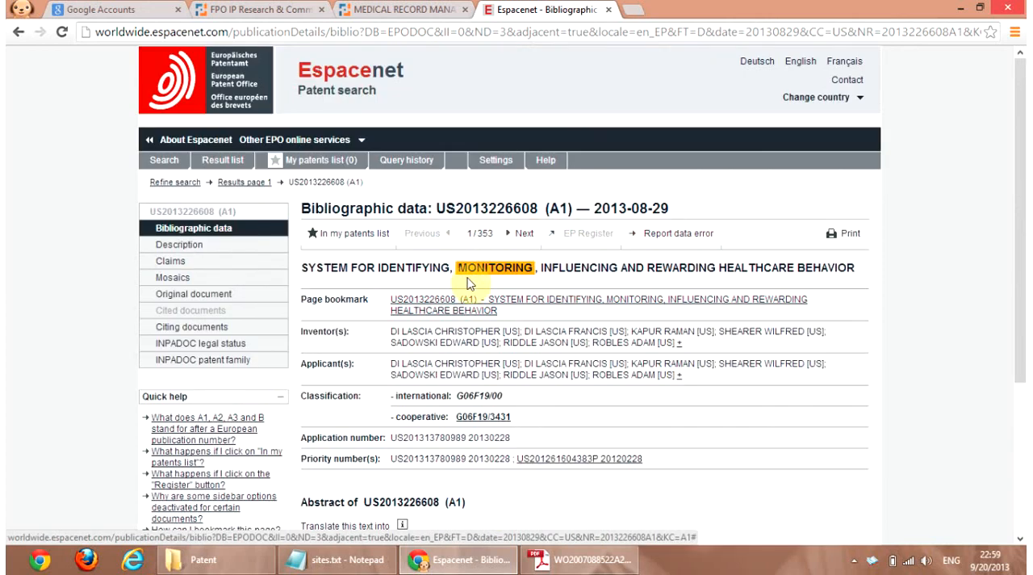
mouse_move(568, 260)
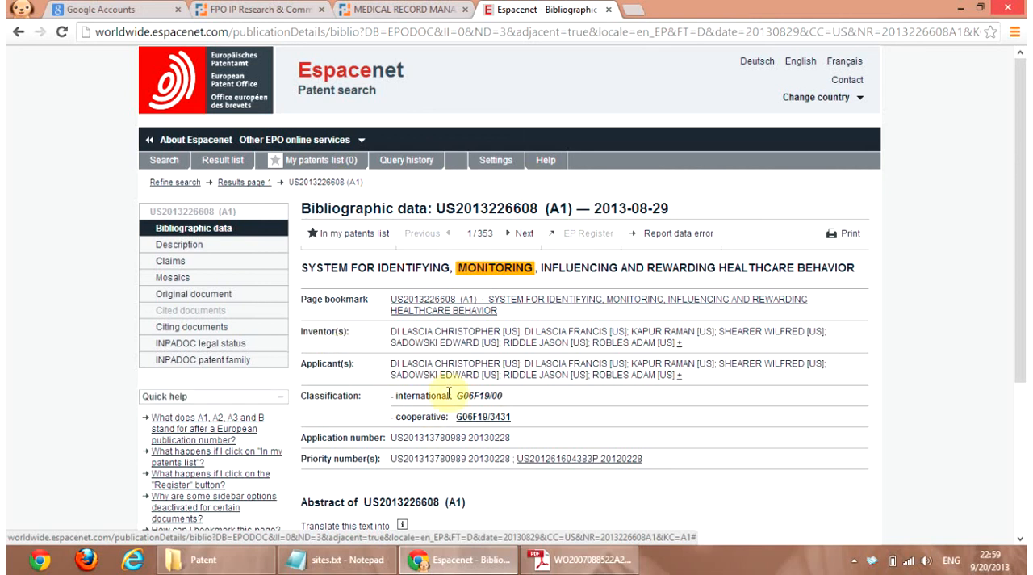
scroll("down", 3)
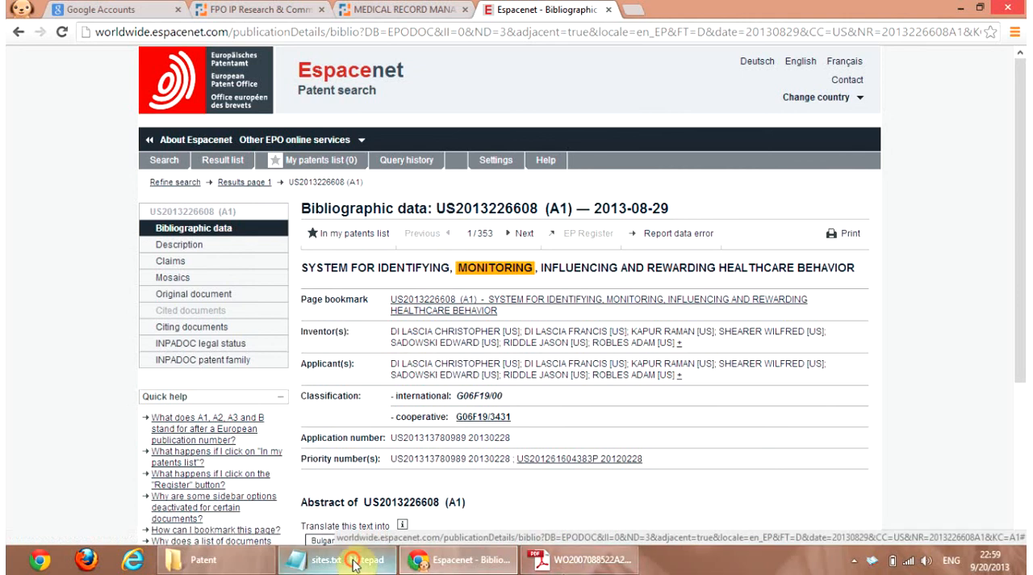
left_click(336, 559)
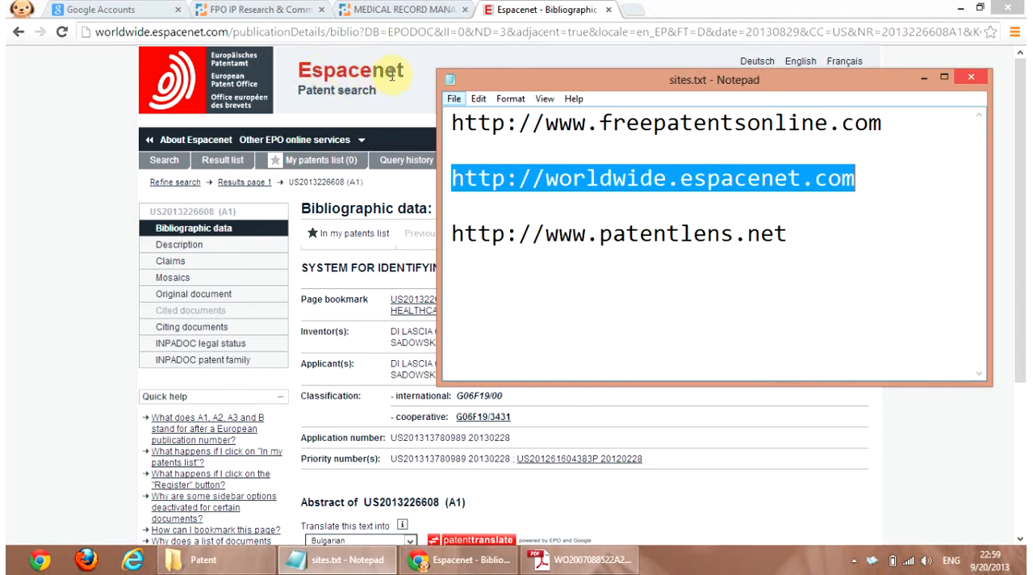
mouse_move(101, 315)
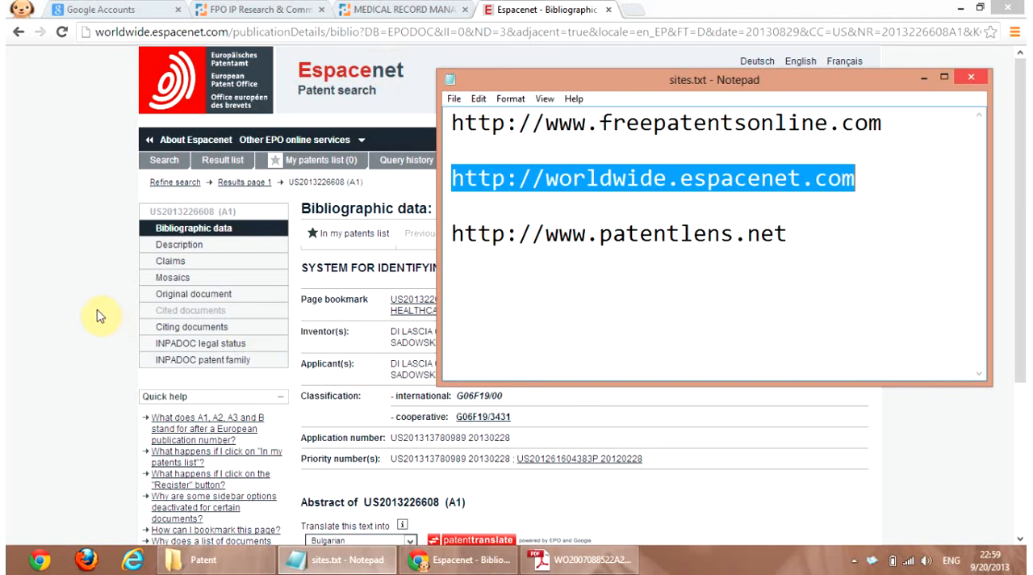